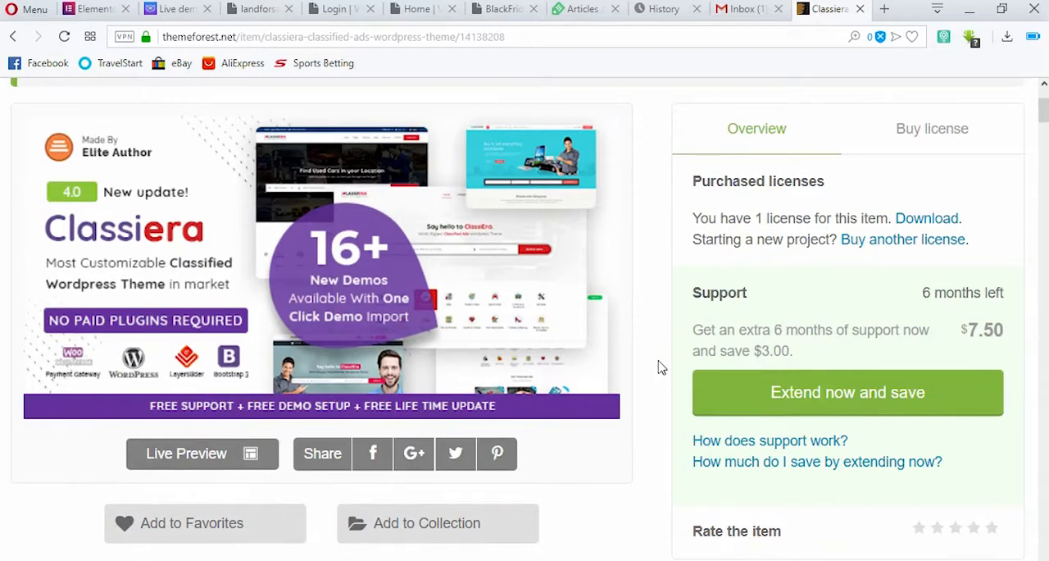
mouse_move(4, 240)
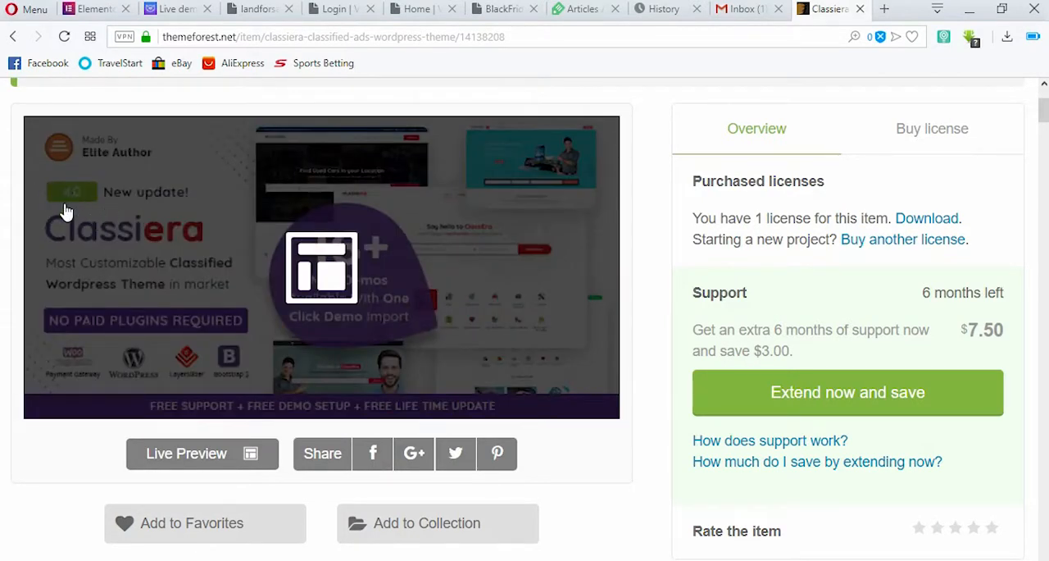
mouse_move(66, 448)
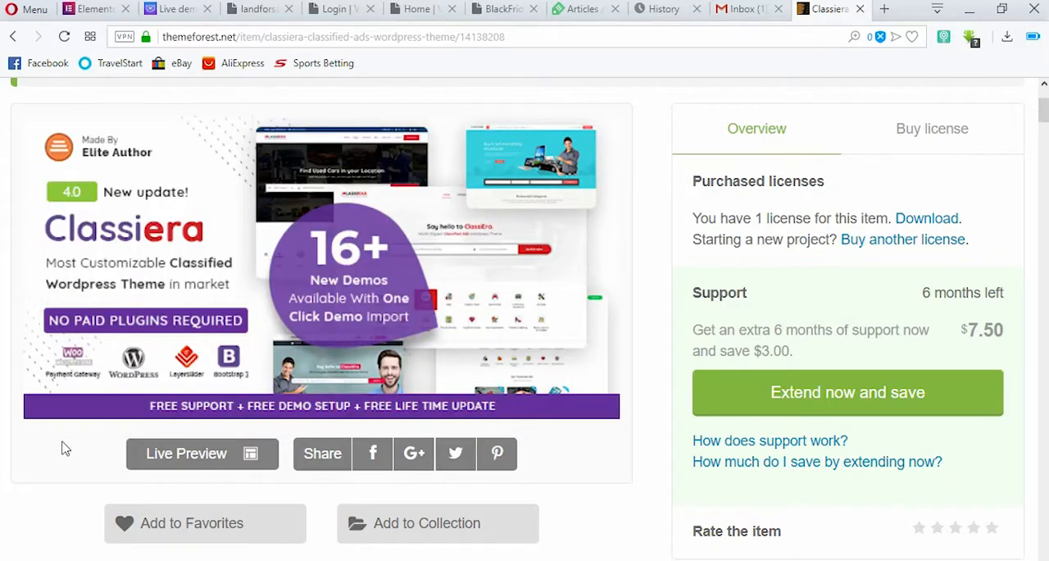
Step: Scroll the Classiera description and features down to the pre-made home page layouts section
scroll(down, 3)
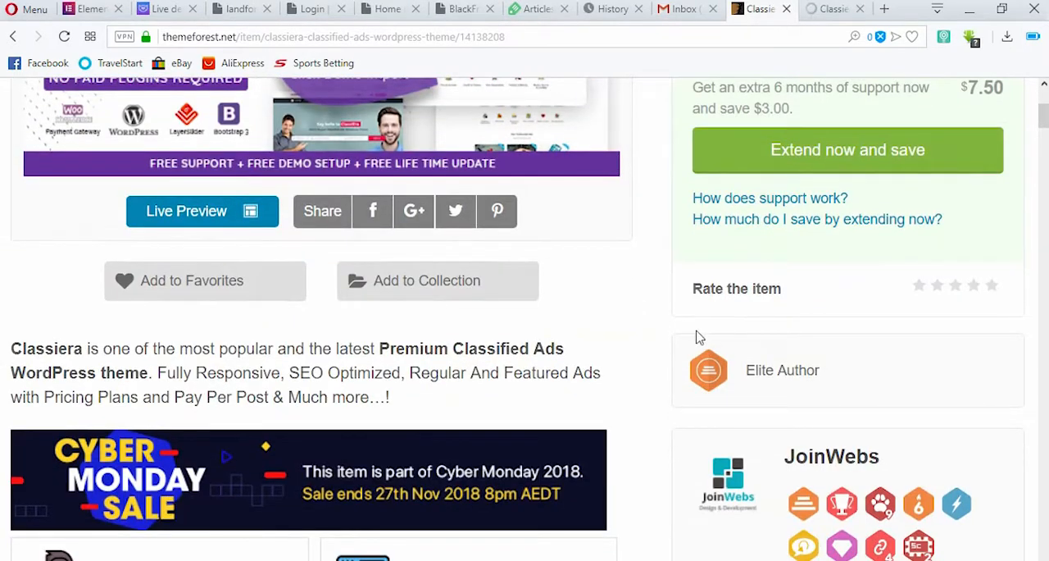
scroll(down, 3)
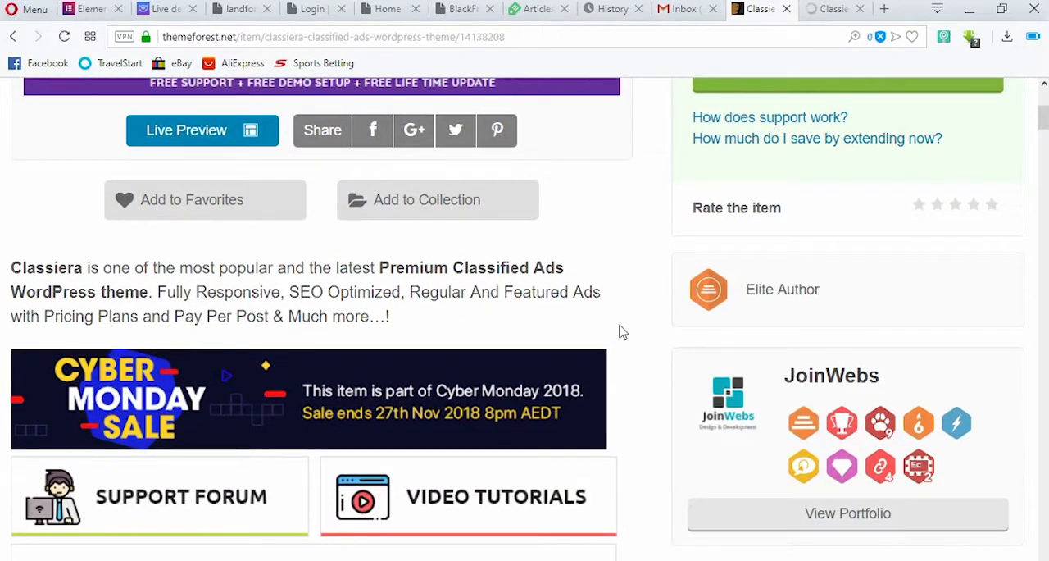
scroll(up, 3)
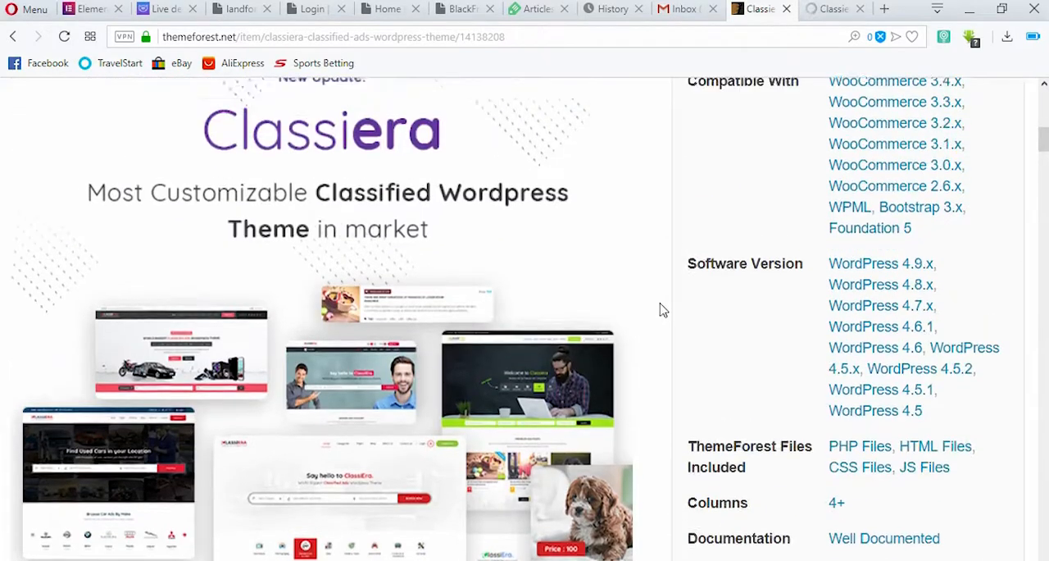
scroll(up, 3)
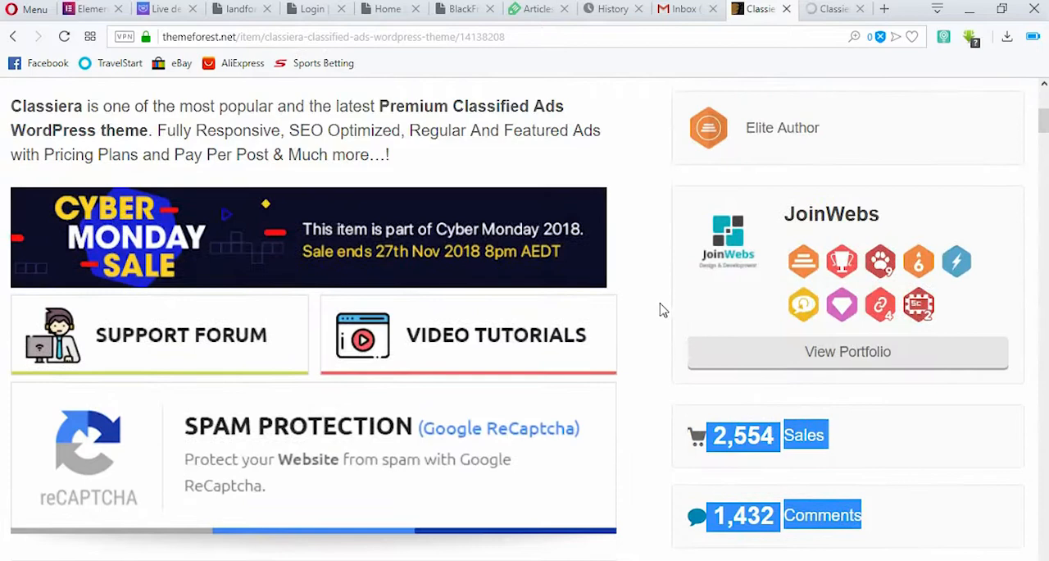
scroll(up, 3)
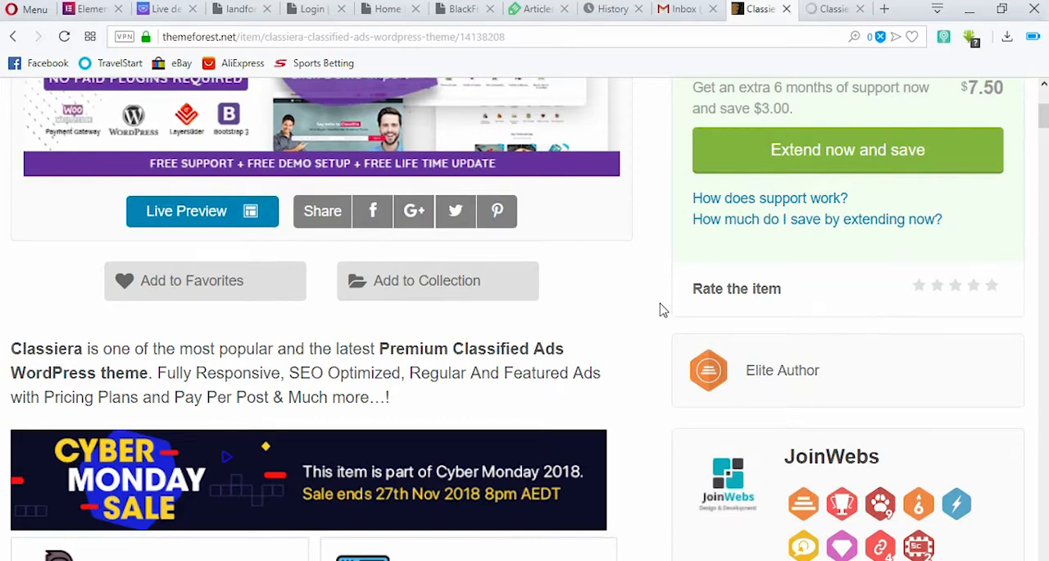
scroll(down, 3)
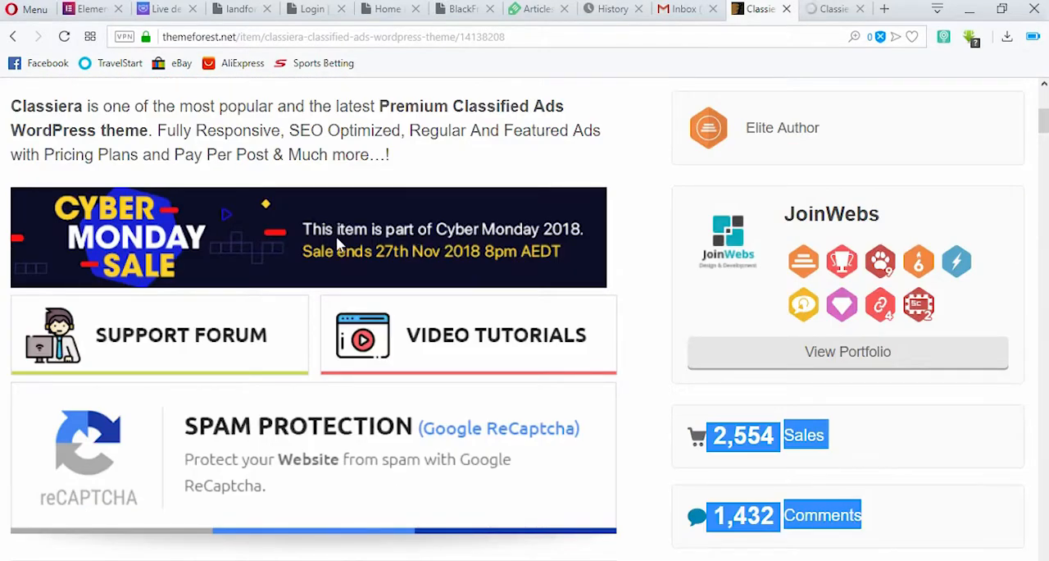
mouse_move(521, 237)
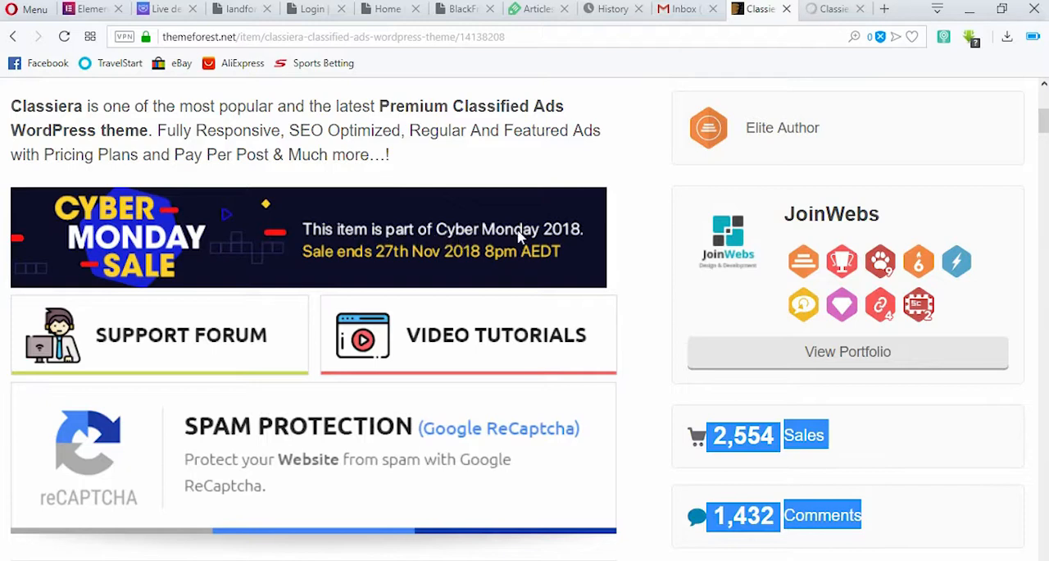
mouse_move(359, 268)
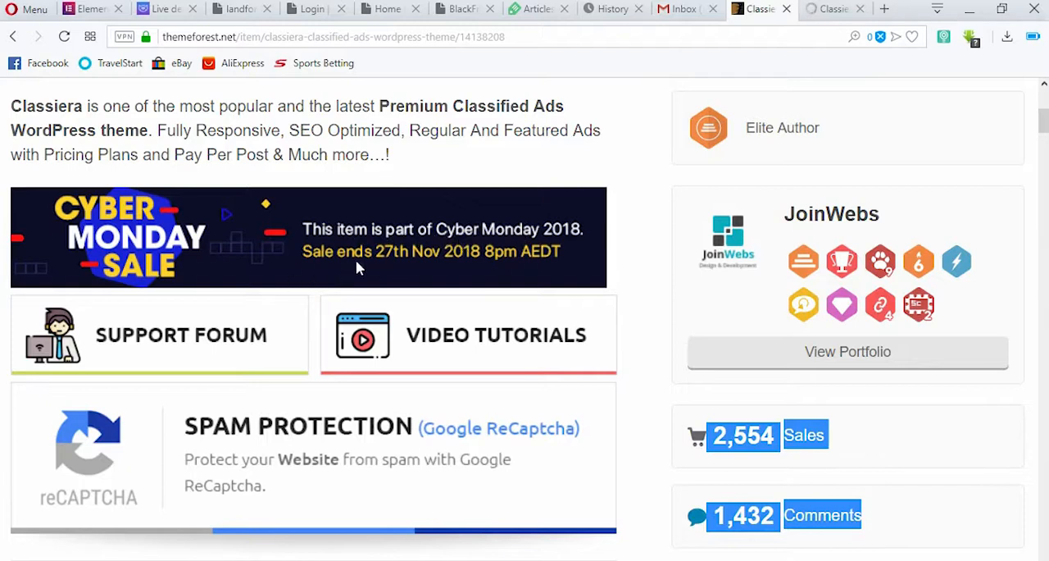
mouse_move(425, 264)
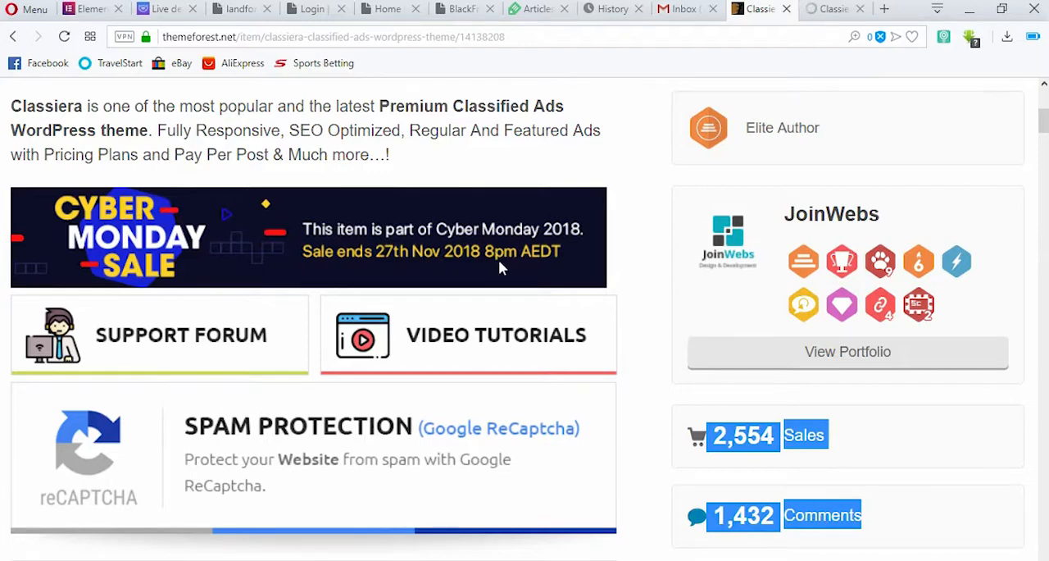
scroll(down, 3)
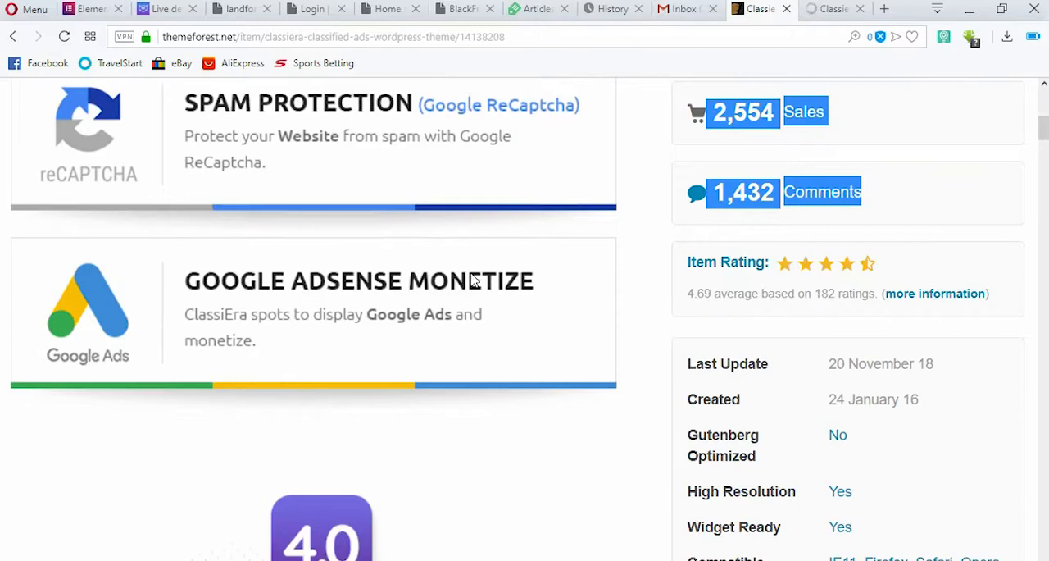
scroll(down, 3)
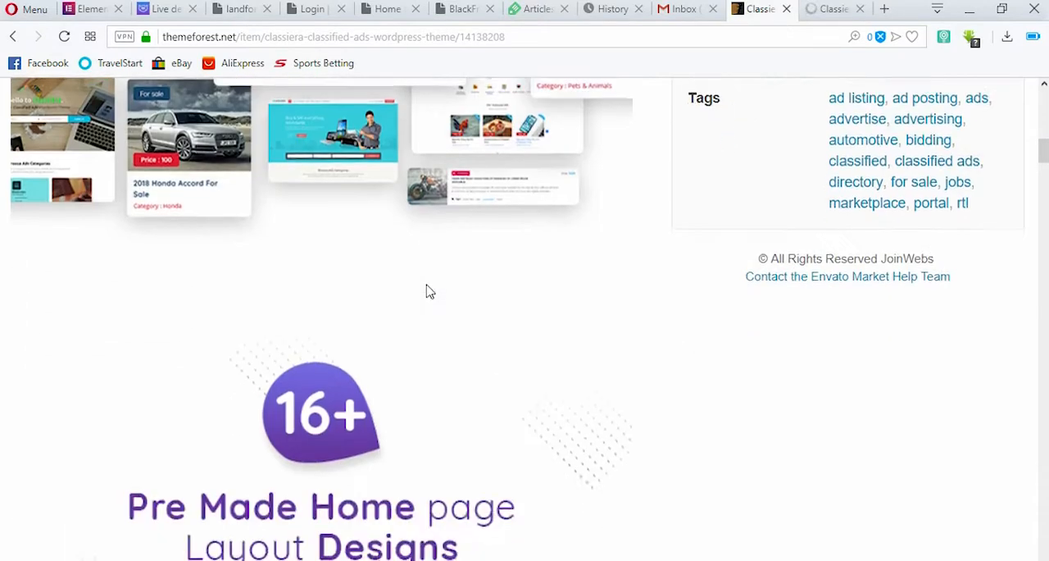
scroll(down, 3)
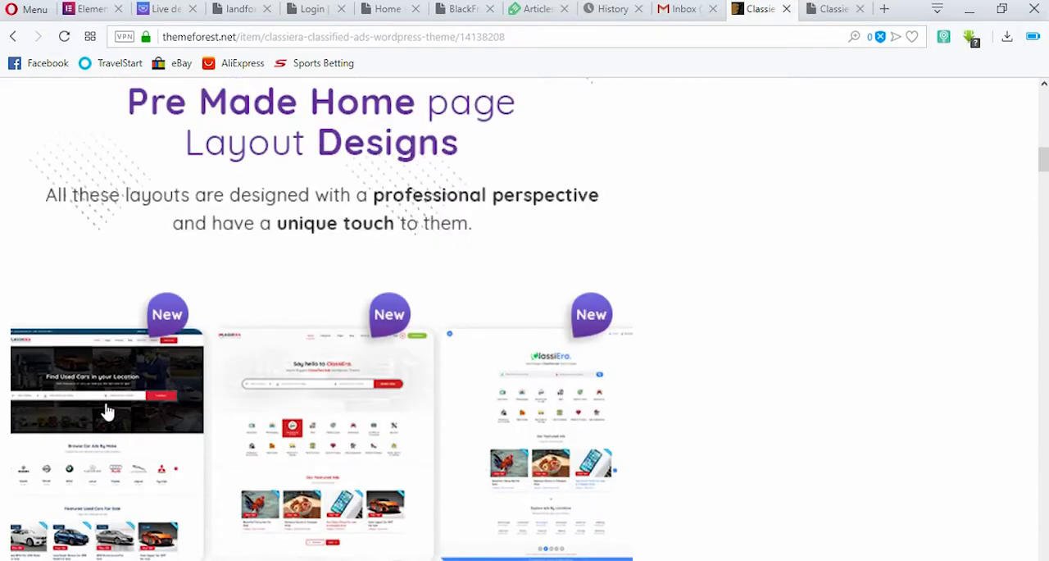
Step: Jump to the preview's Pre-Made Layout section and open demo layouts like Minimal and Plum in new tabs
scroll(down, 3)
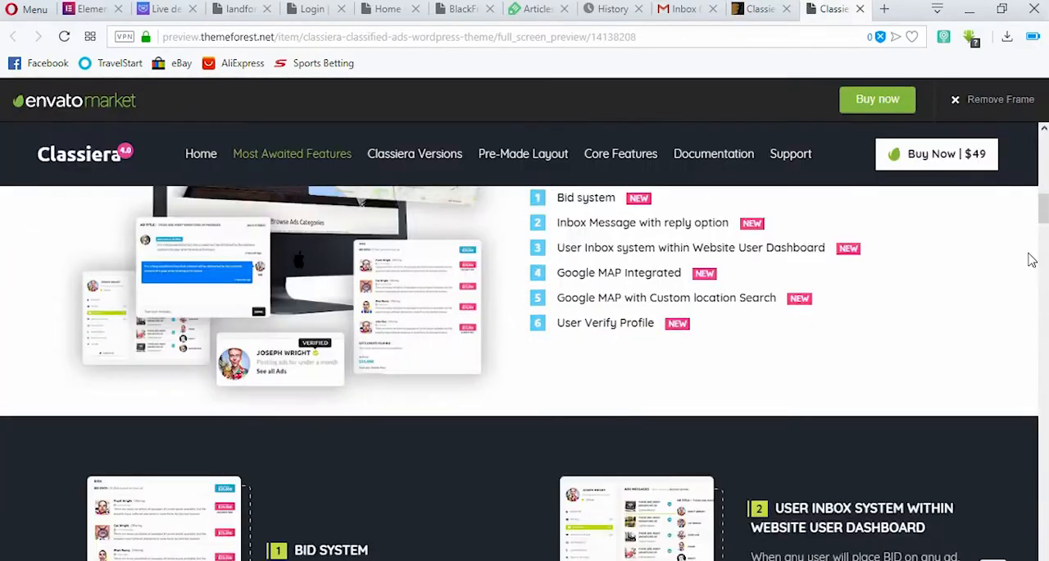
click(523, 153)
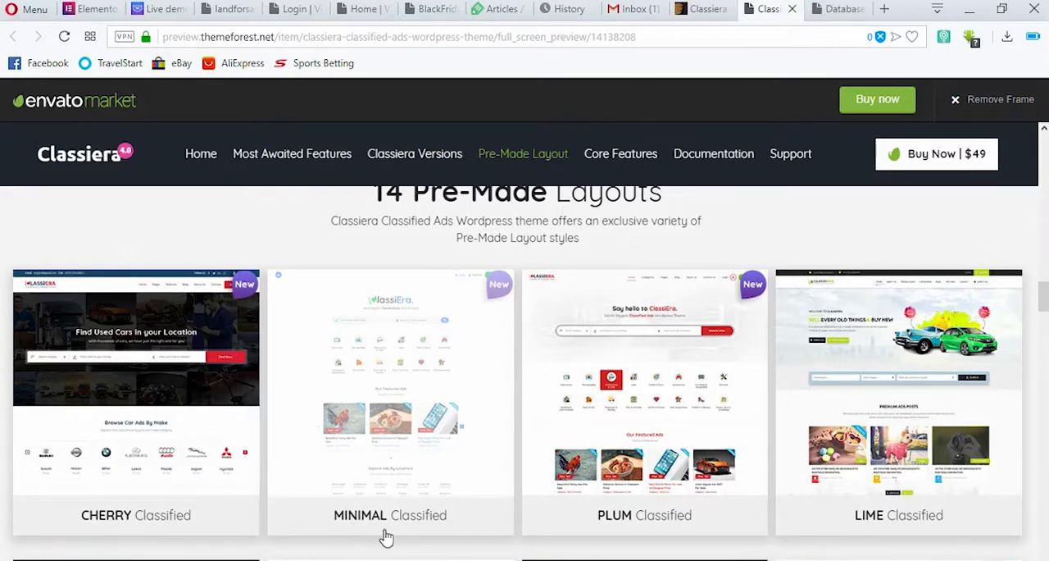
mouse_move(350, 529)
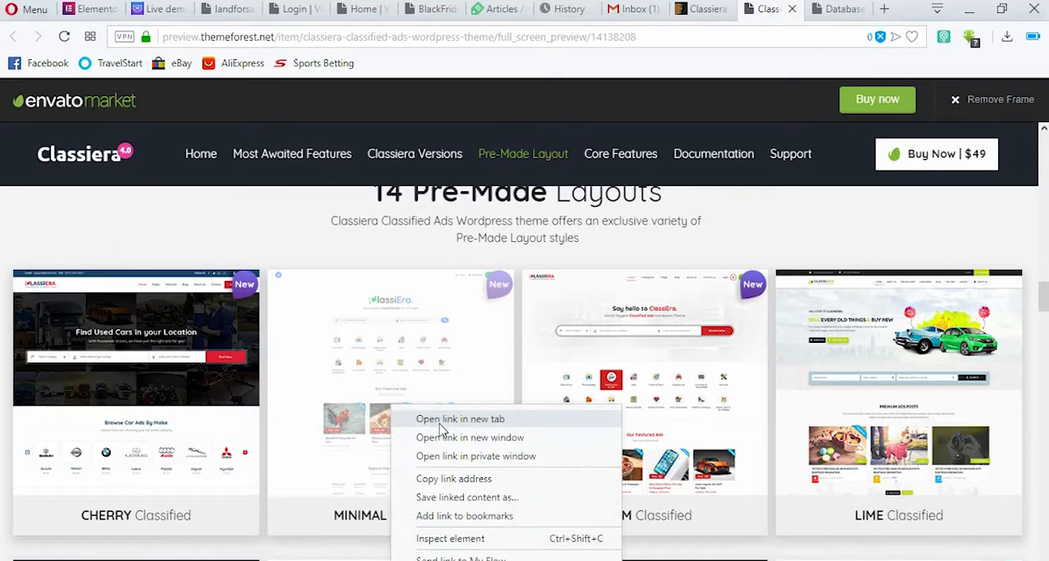
click(461, 418)
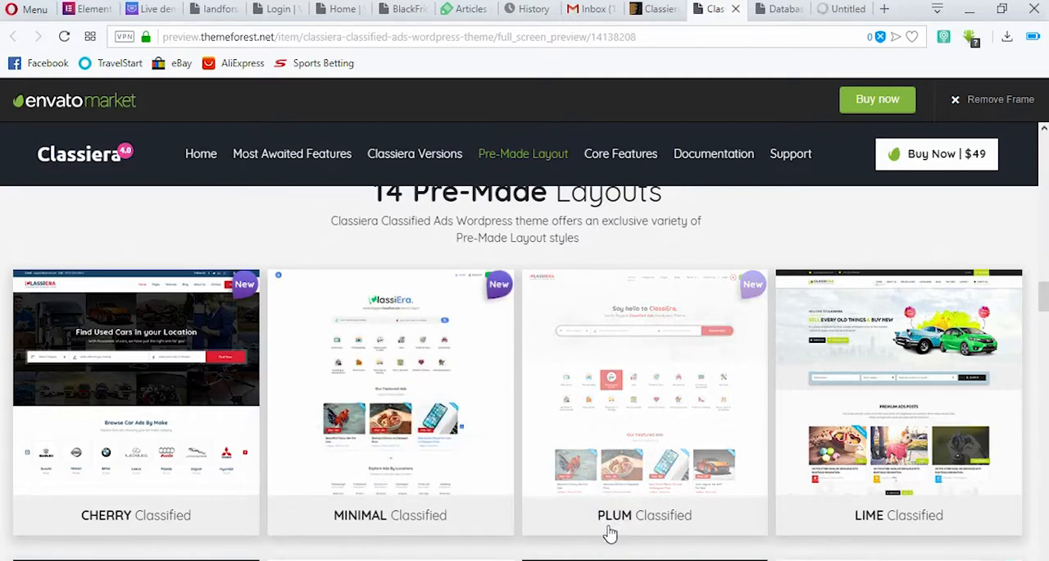
scroll(down, 3)
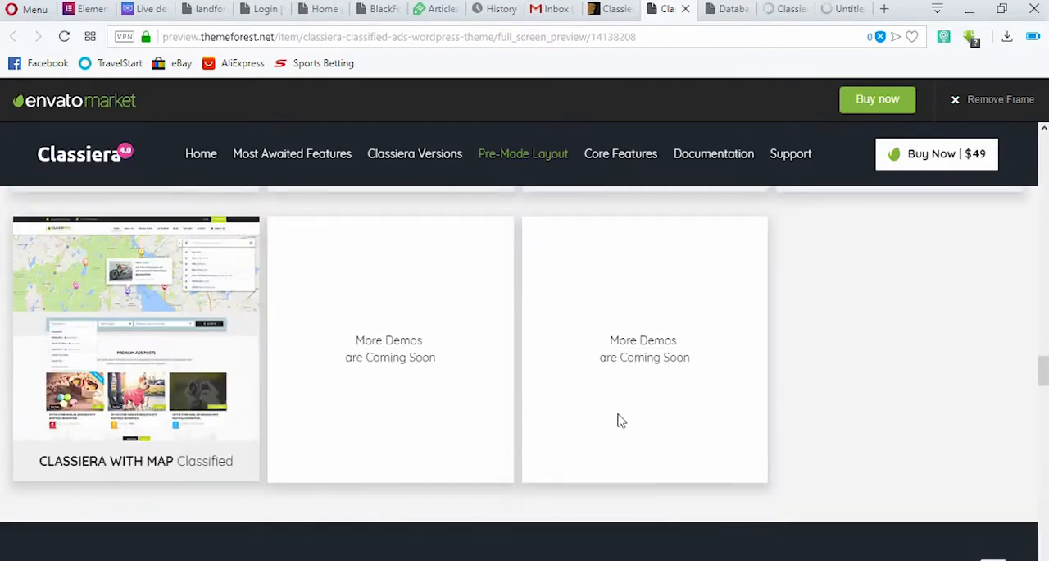
mouse_move(584, 401)
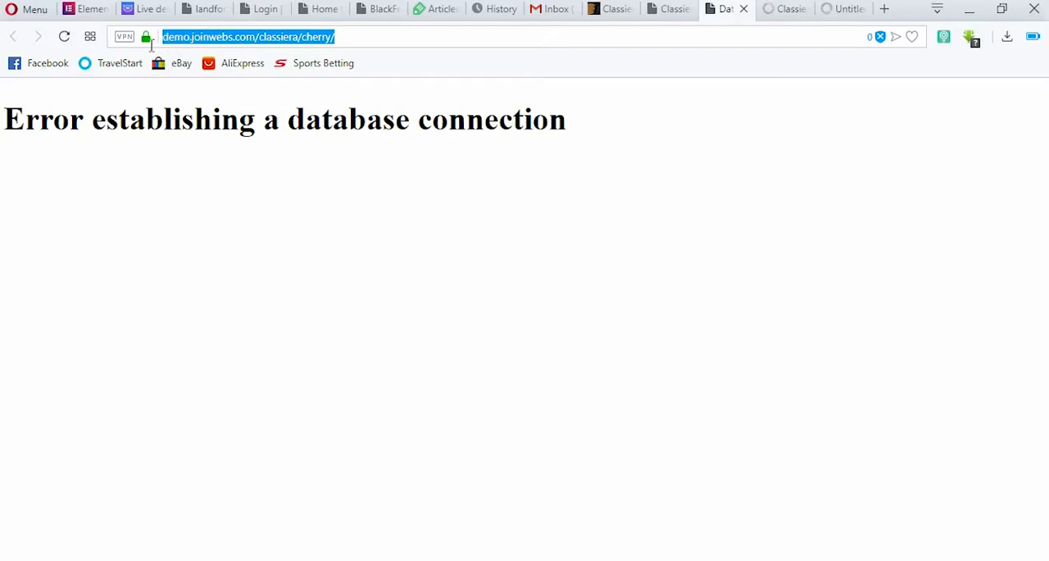
Step: Switch to the Plum demo and browse its categories, ad listings and footer
click(347, 37)
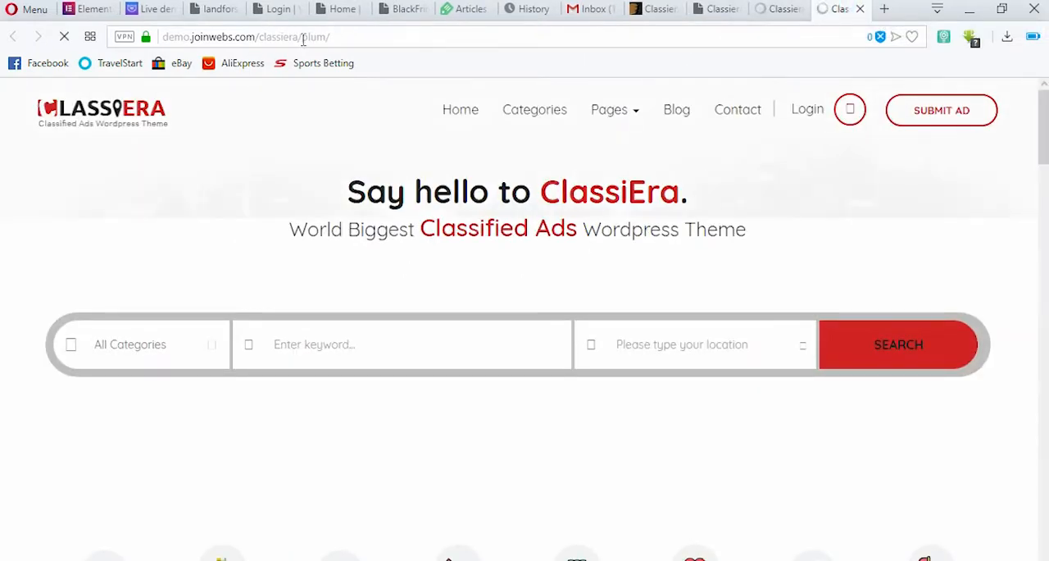
double_click(317, 37)
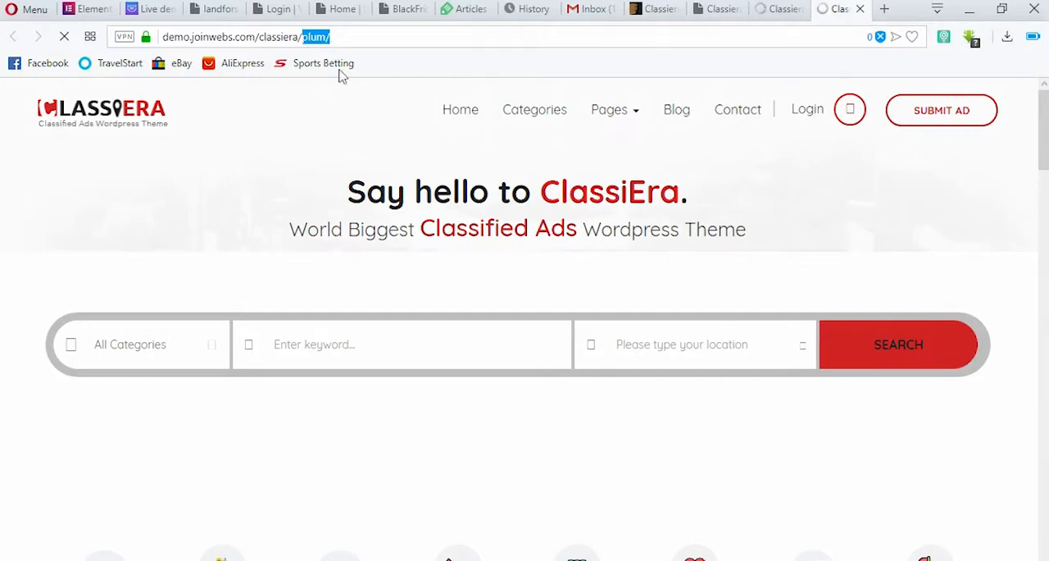
scroll(down, 3)
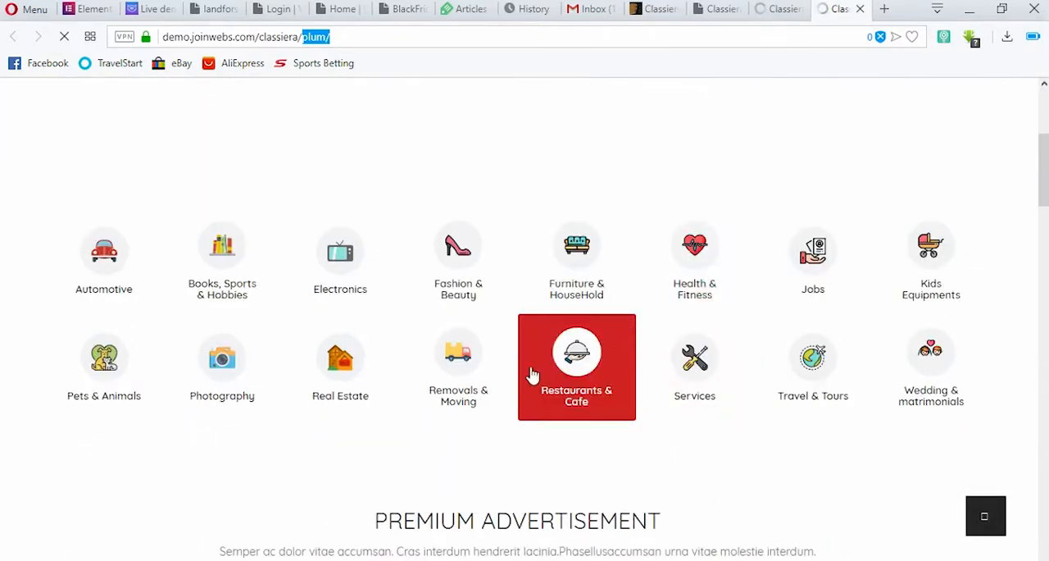
scroll(down, 3)
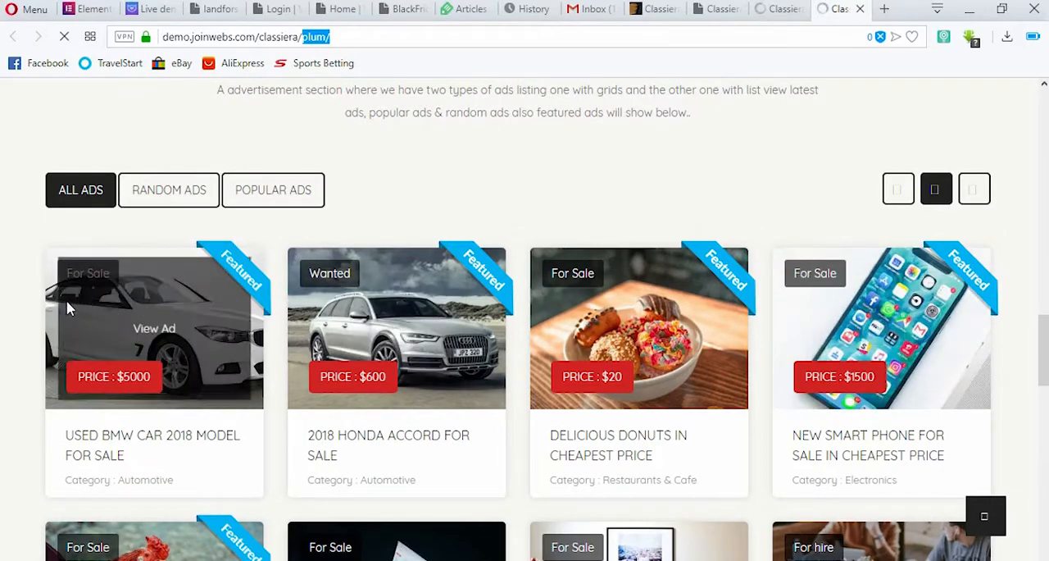
scroll(down, 3)
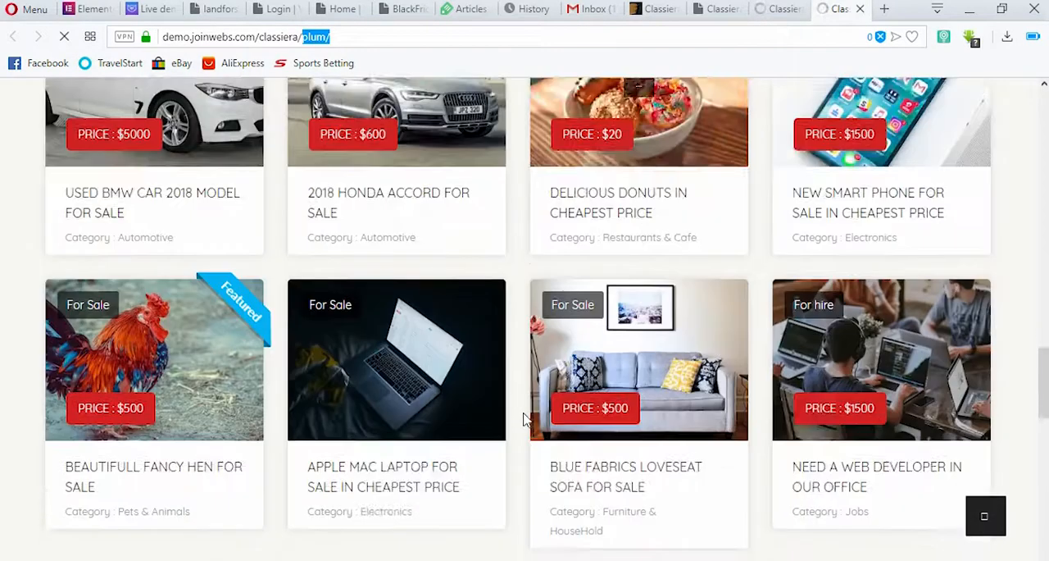
scroll(down, 3)
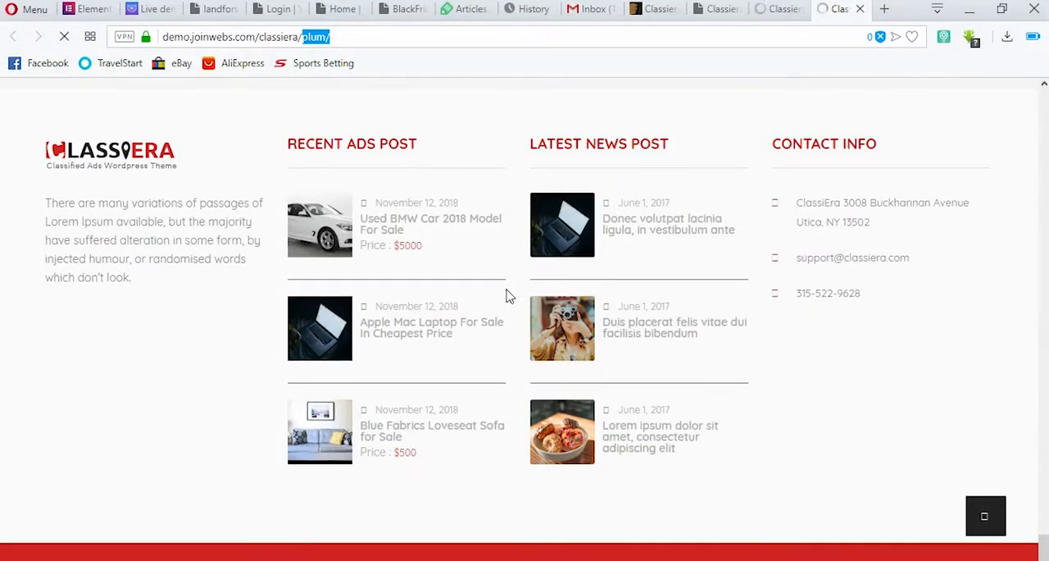
mouse_move(896, 416)
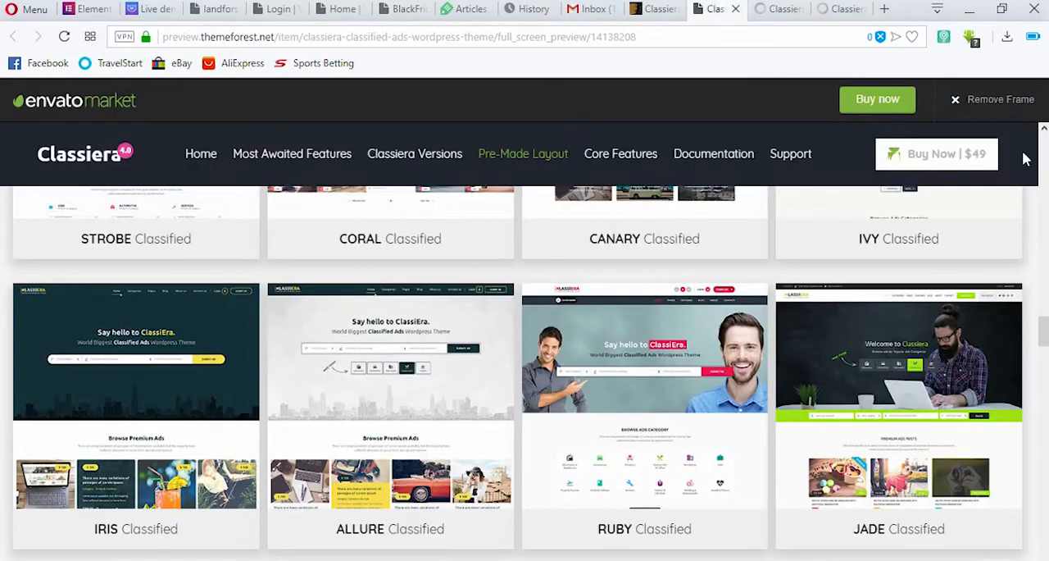
Step: Read through the email, maps, demo import and mobile-friendly features down to the $49 'Ready To Get Started?' block
scroll(down, 3)
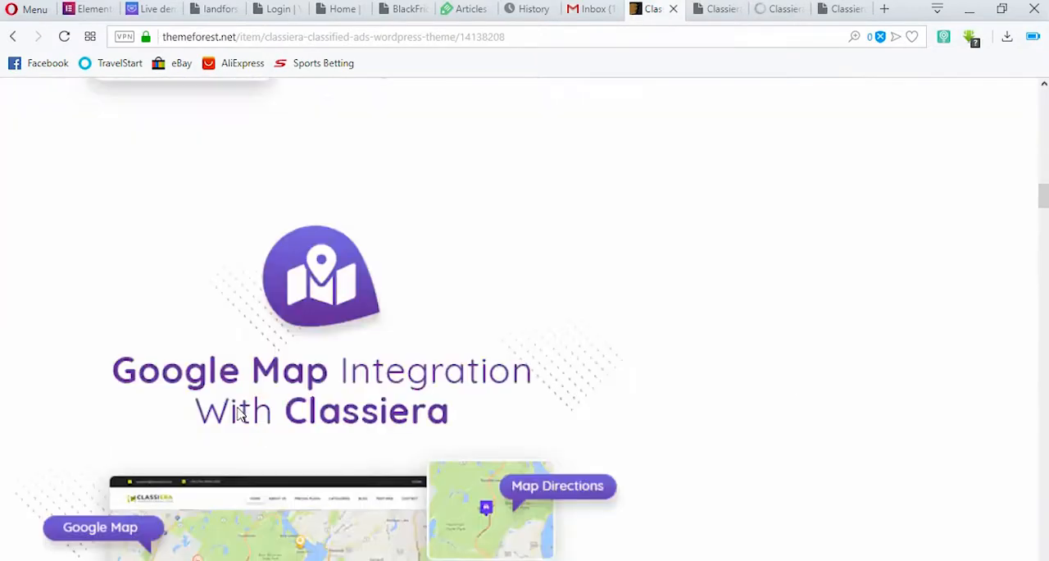
scroll(down, 3)
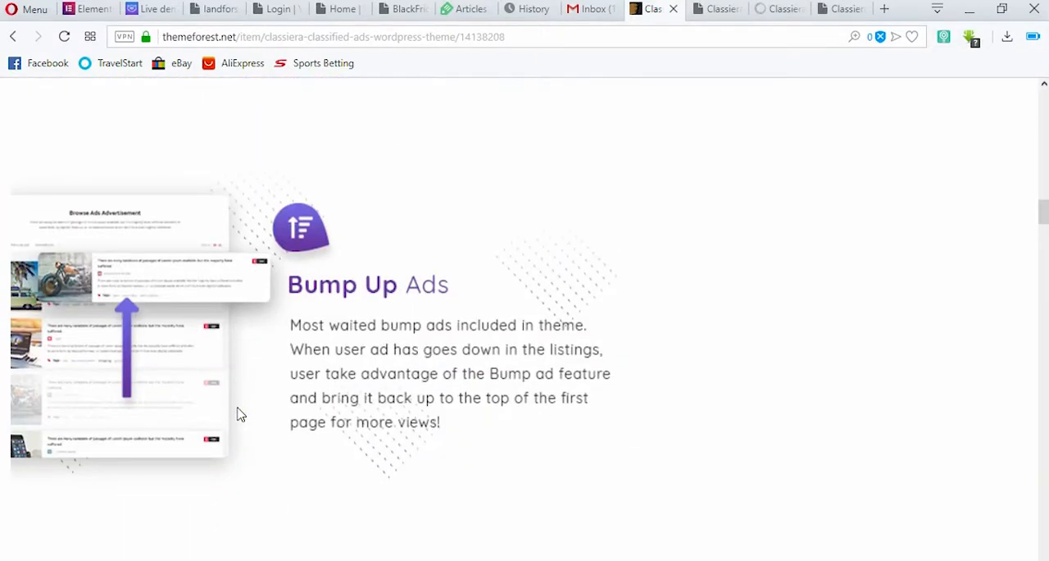
scroll(down, 3)
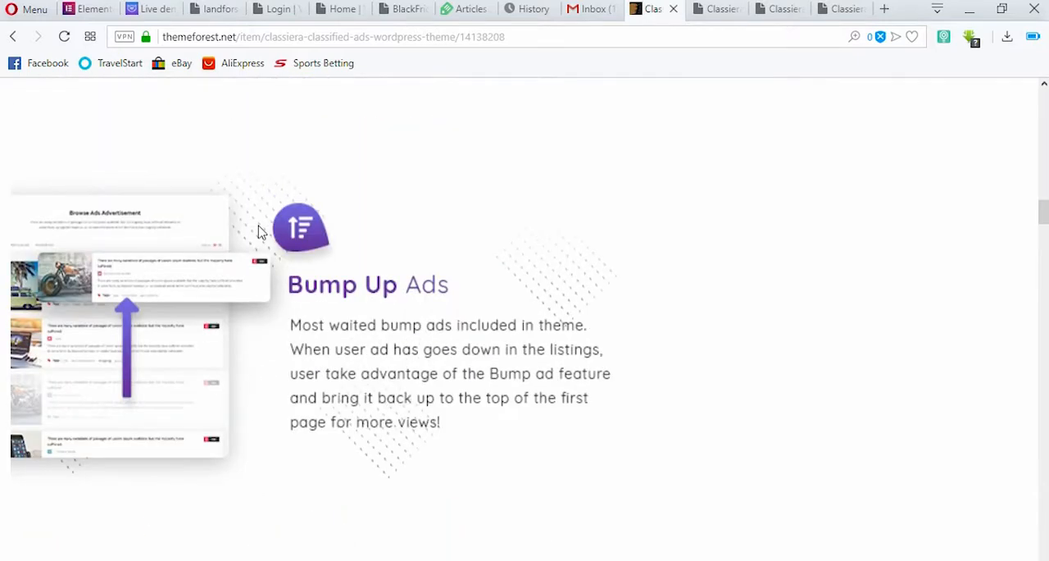
scroll(down, 3)
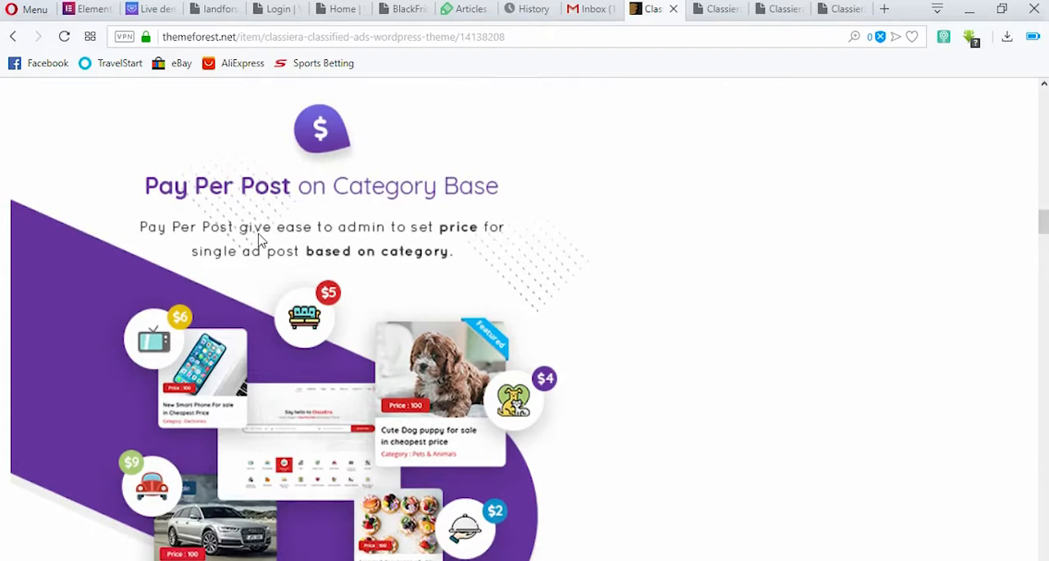
scroll(down, 3)
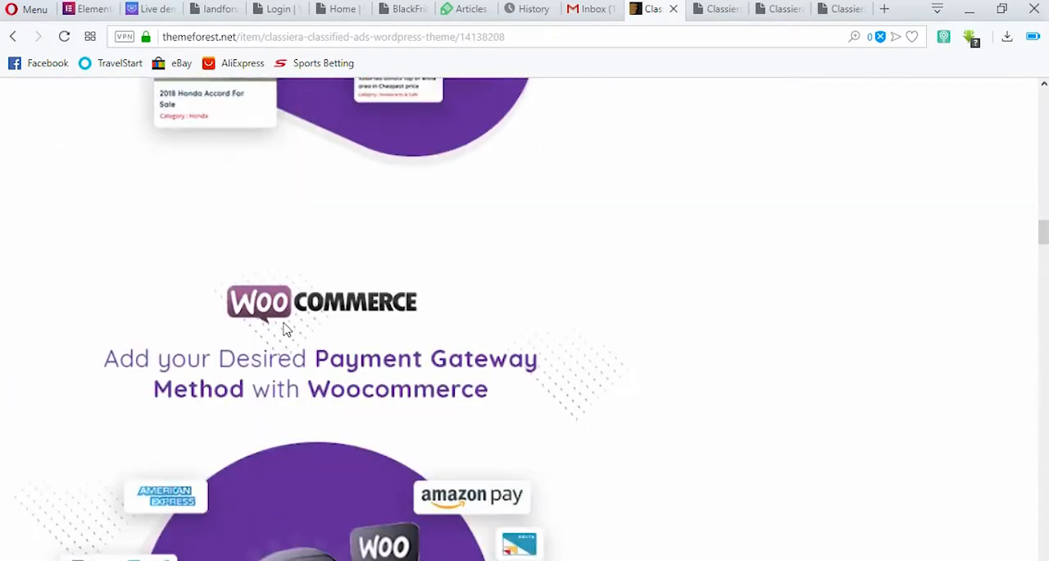
scroll(down, 3)
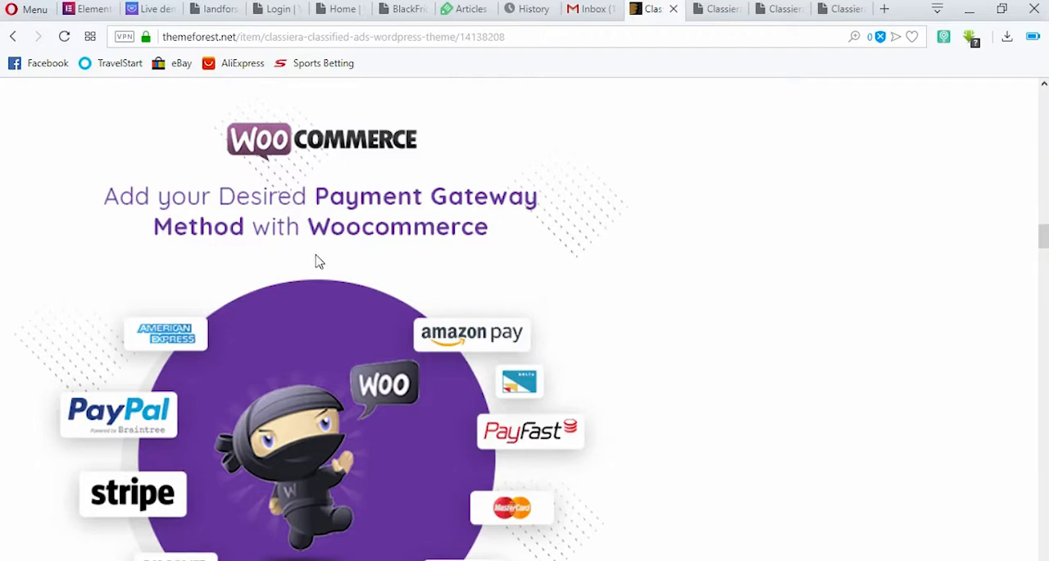
scroll(down, 3)
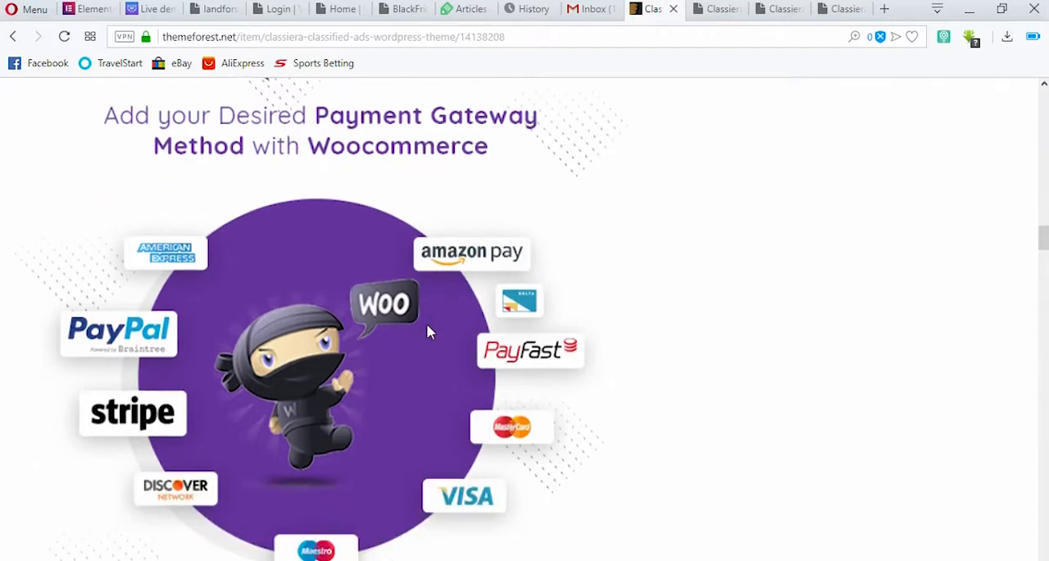
scroll(down, 3)
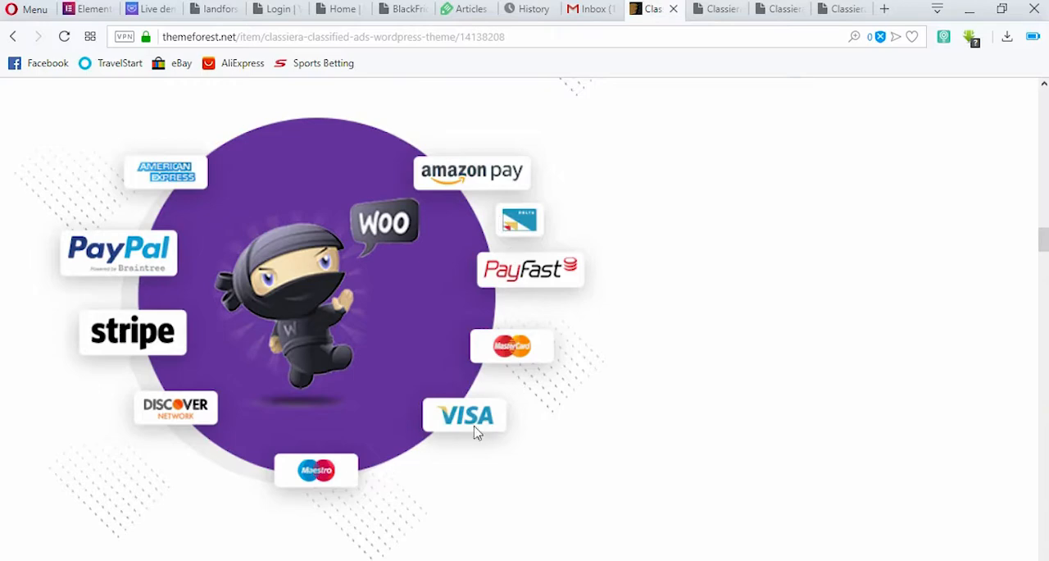
scroll(down, 3)
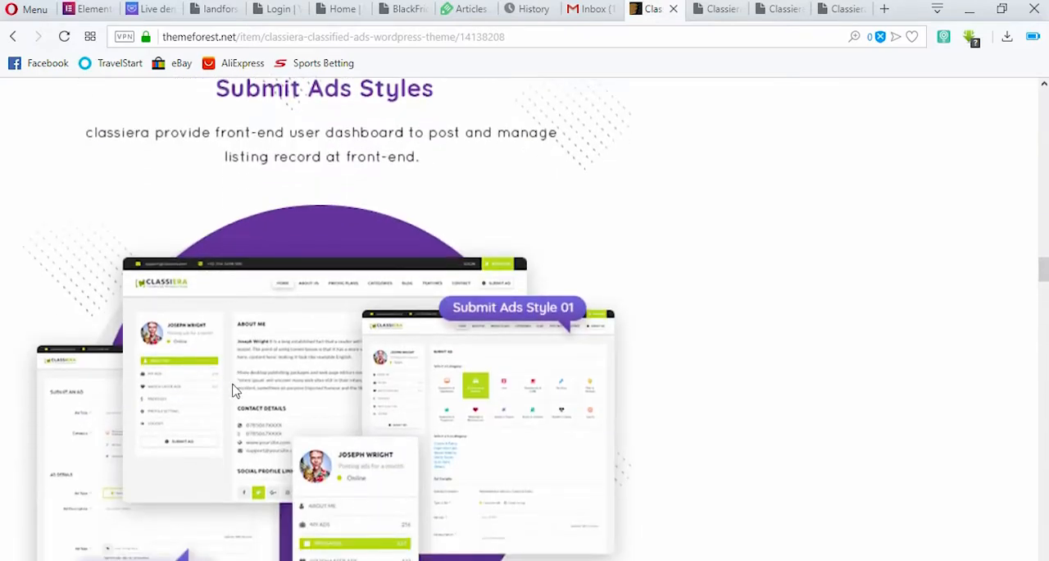
scroll(down, 3)
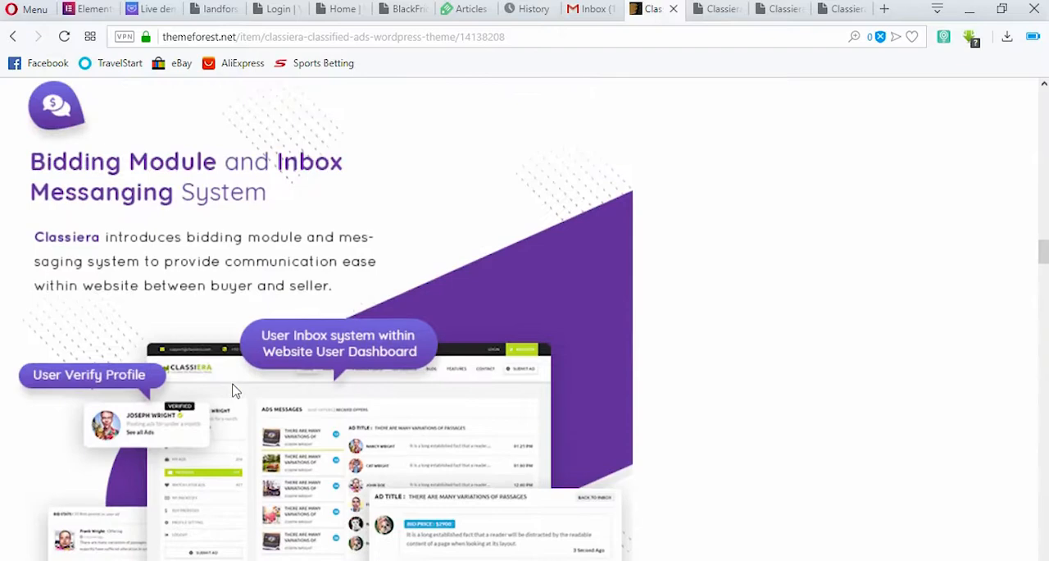
mouse_move(350, 230)
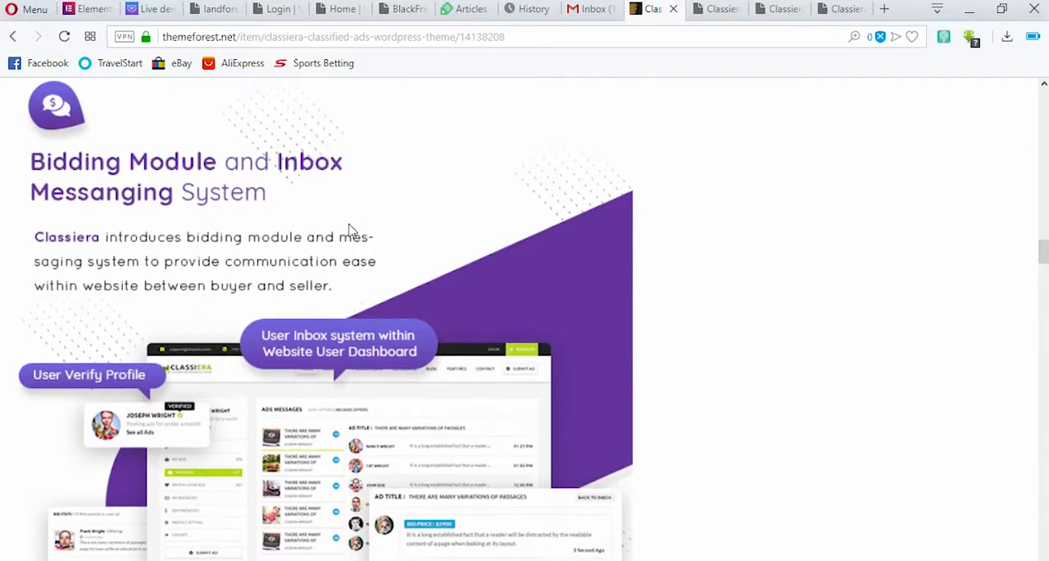
scroll(down, 3)
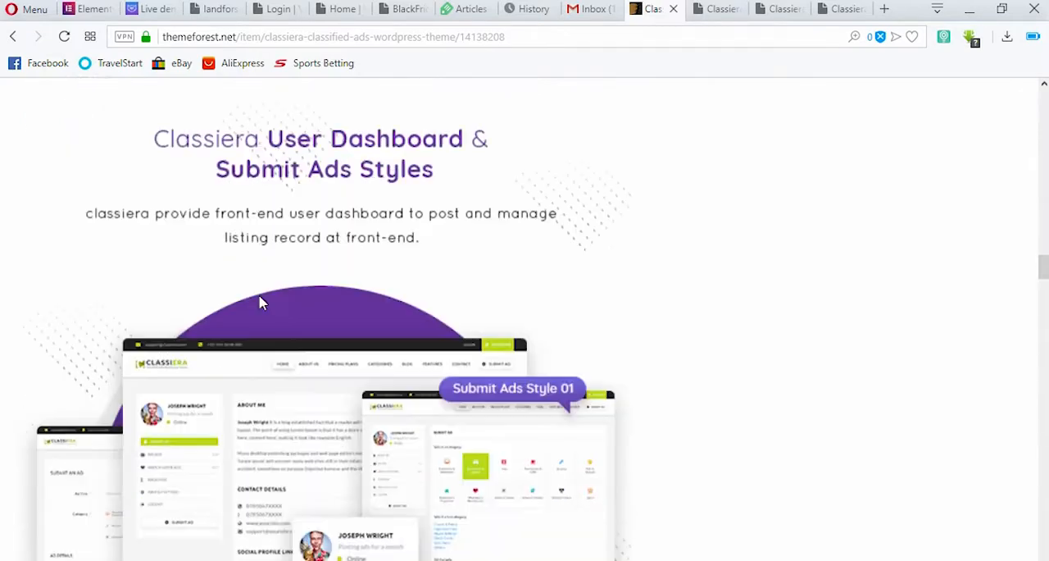
scroll(down, 3)
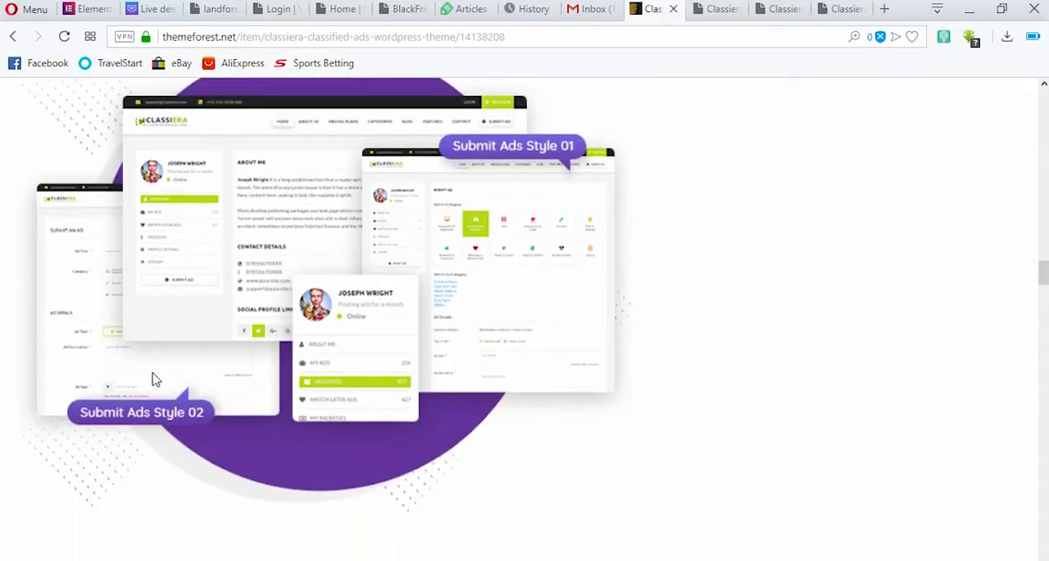
scroll(down, 3)
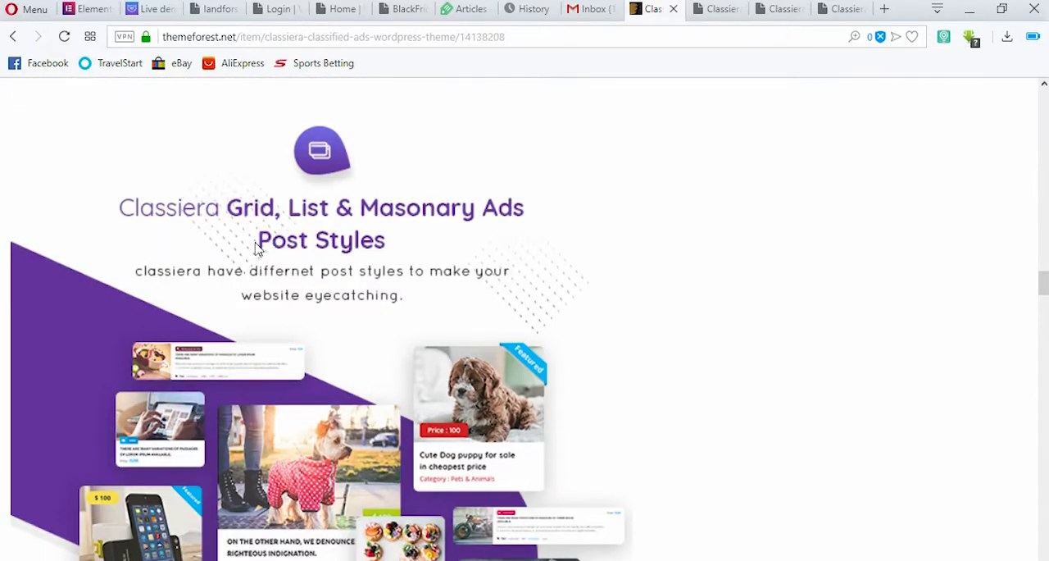
scroll(down, 3)
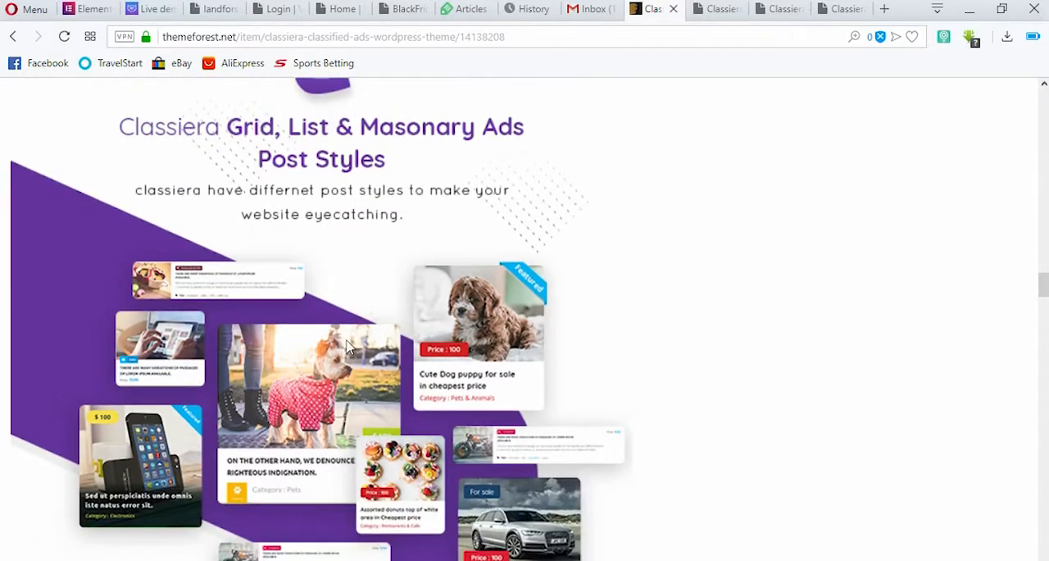
scroll(down, 3)
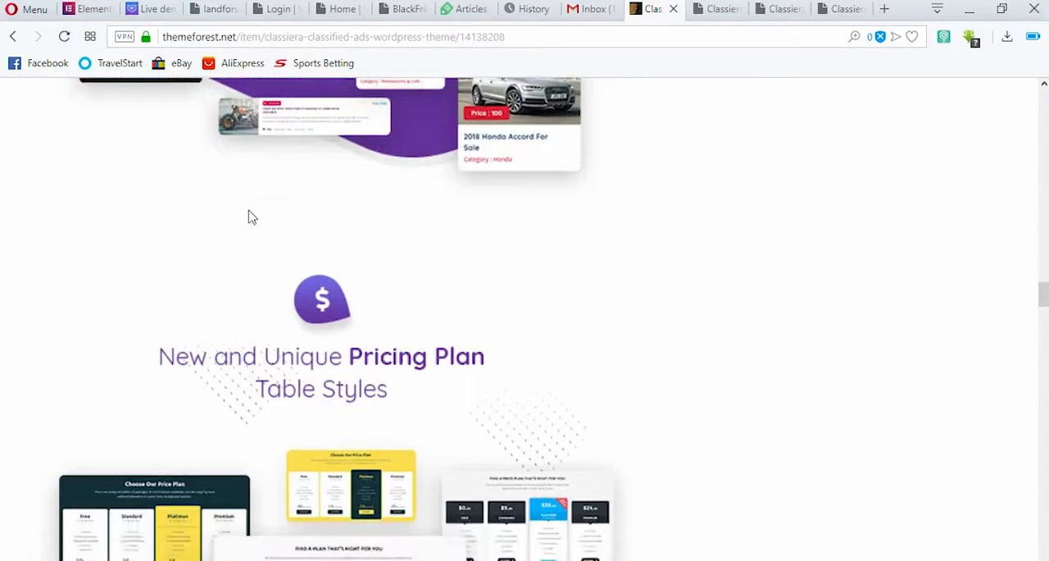
scroll(down, 3)
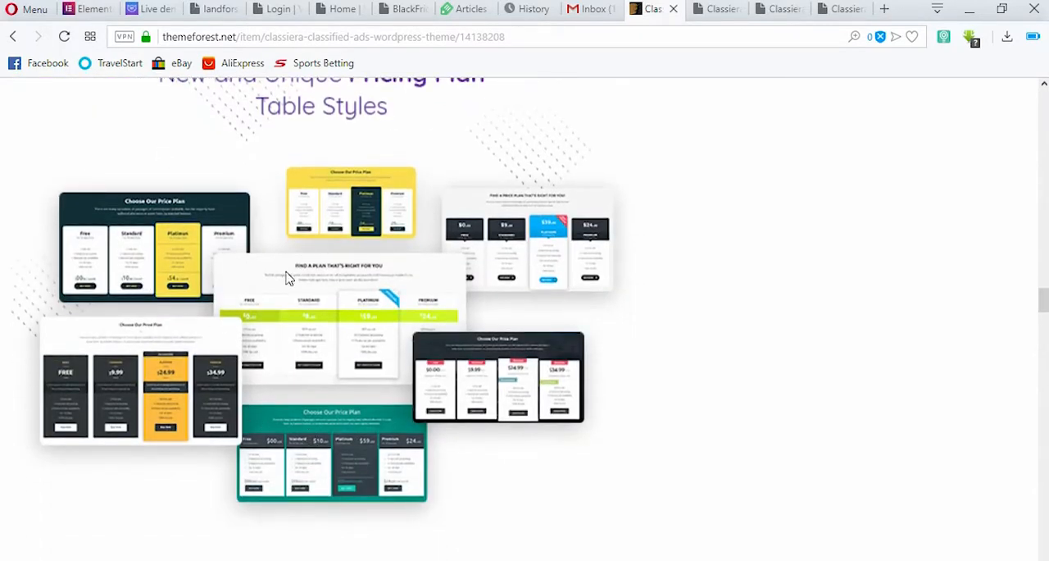
scroll(down, 3)
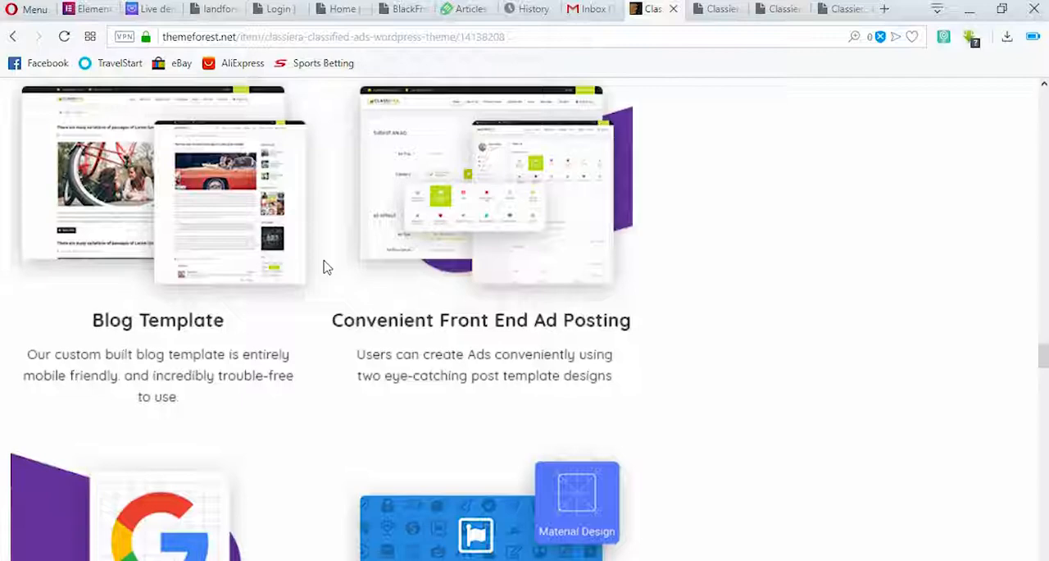
scroll(down, 3)
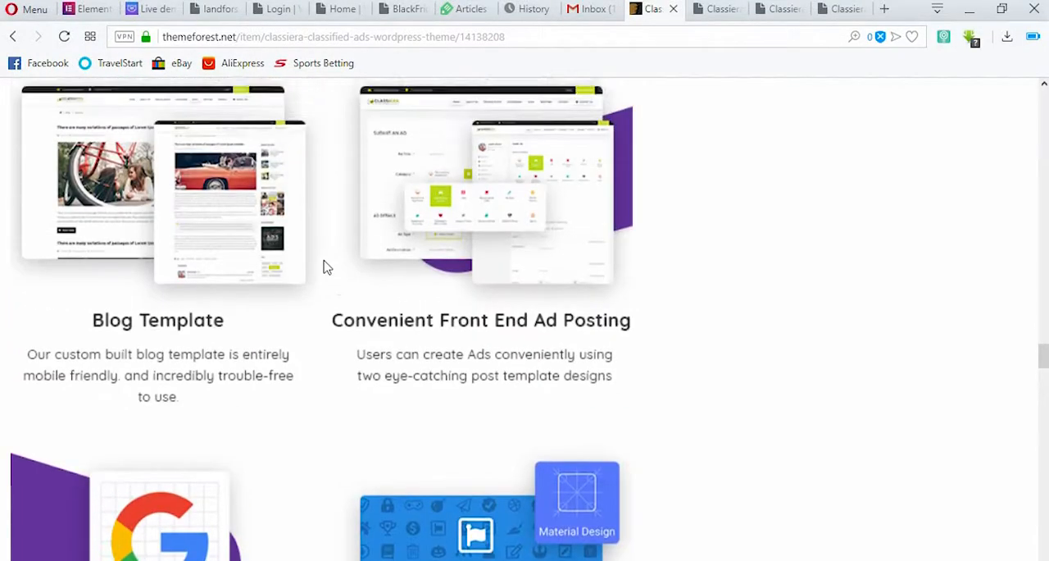
scroll(down, 3)
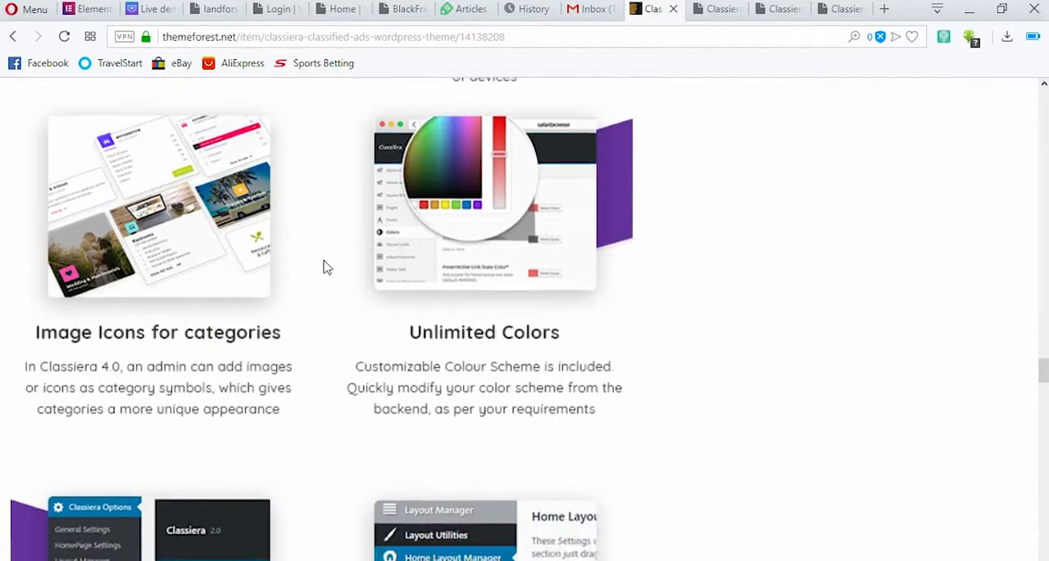
scroll(down, 3)
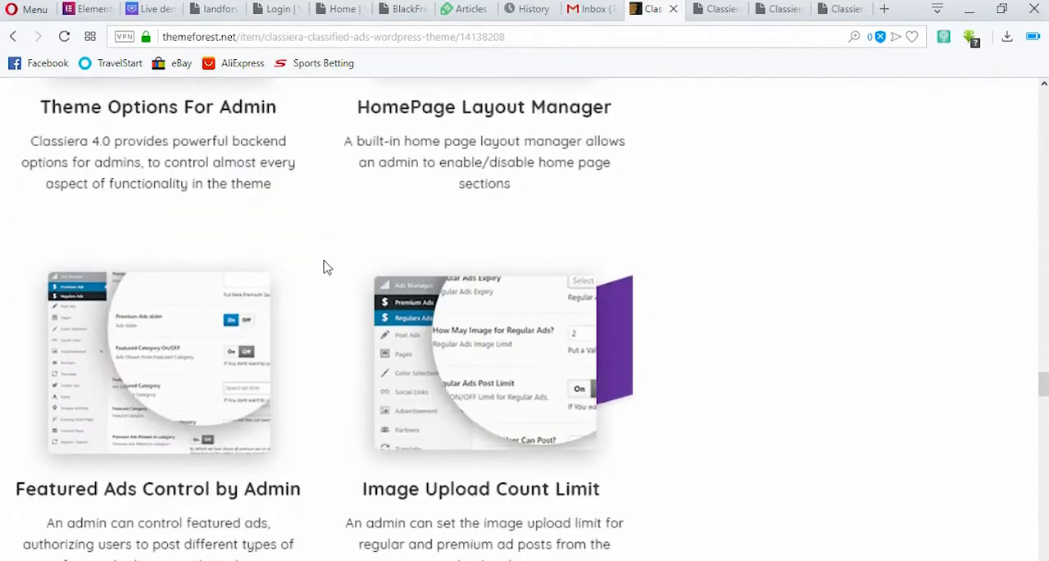
scroll(down, 3)
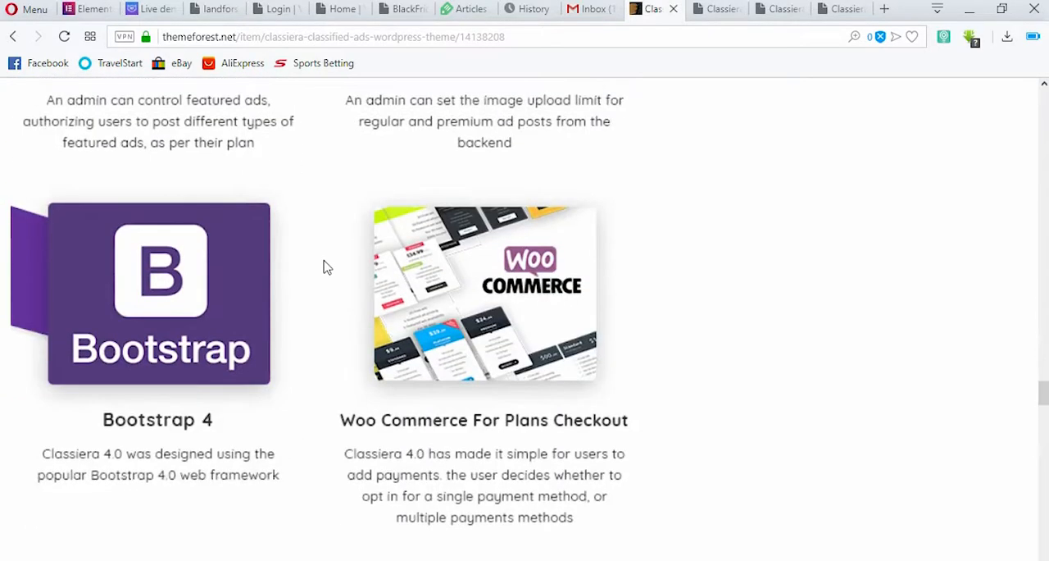
scroll(down, 3)
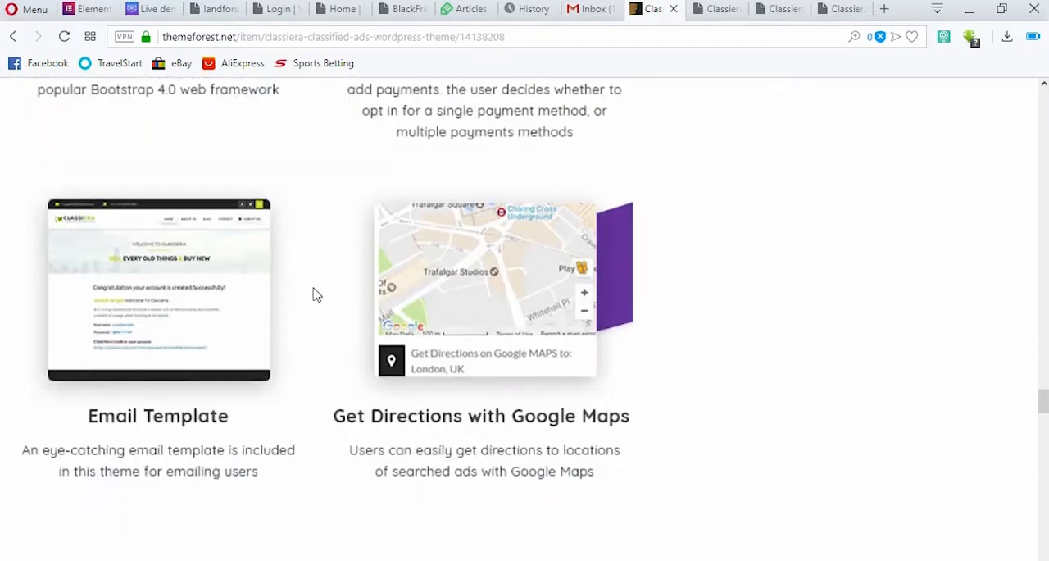
scroll(down, 3)
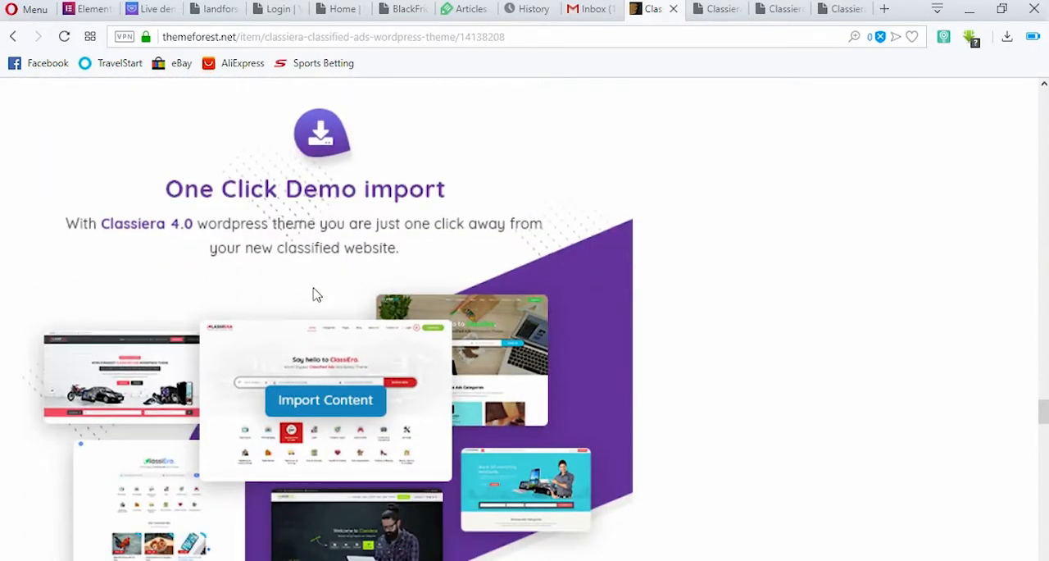
scroll(down, 3)
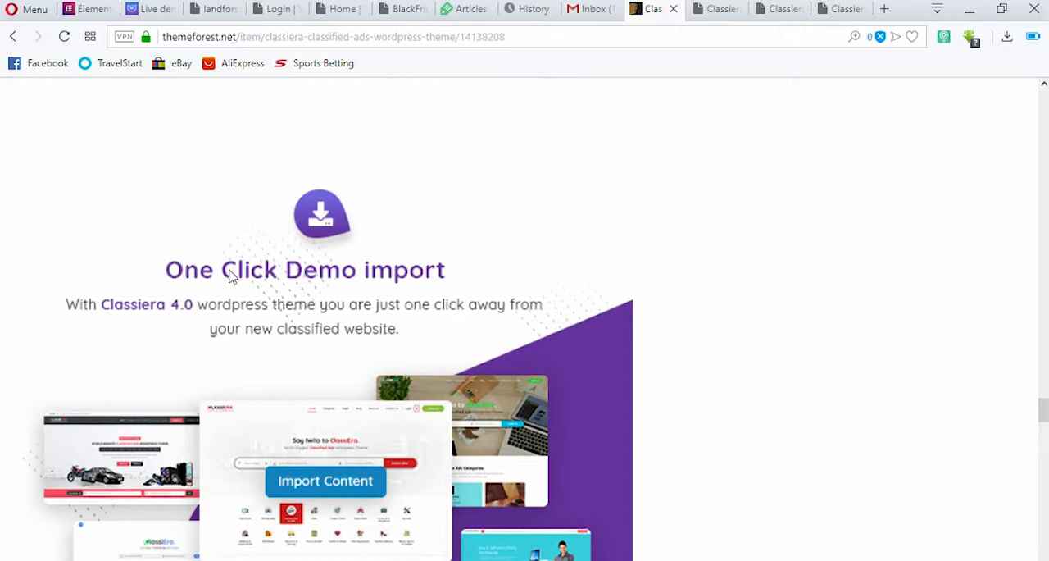
scroll(down, 3)
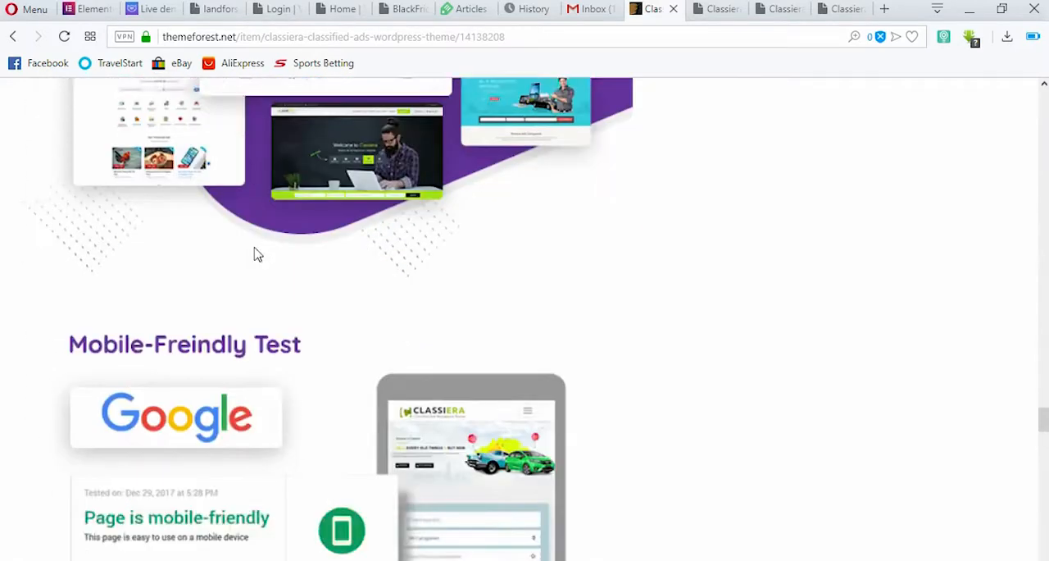
scroll(down, 3)
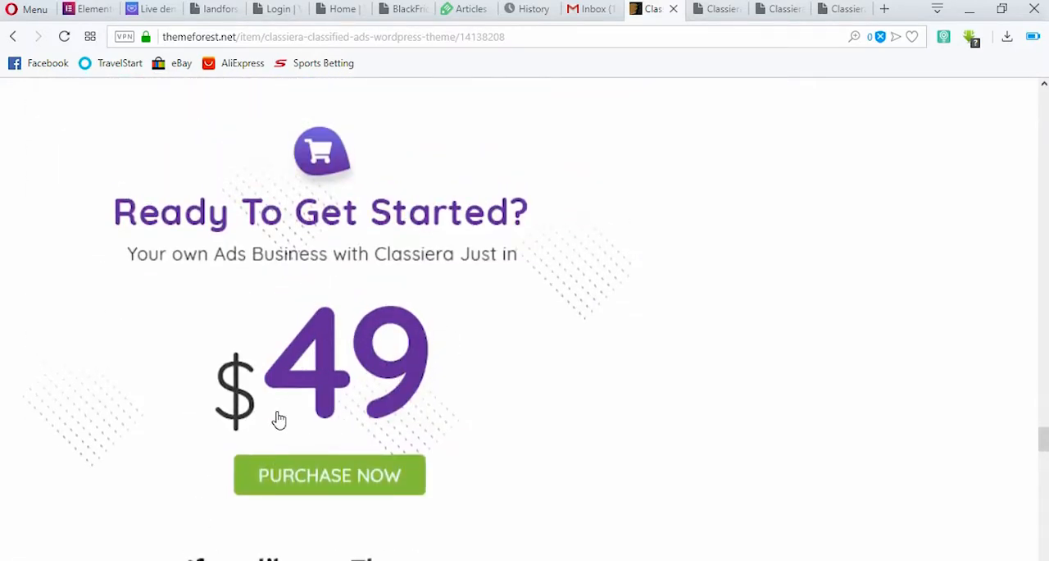
mouse_move(272, 442)
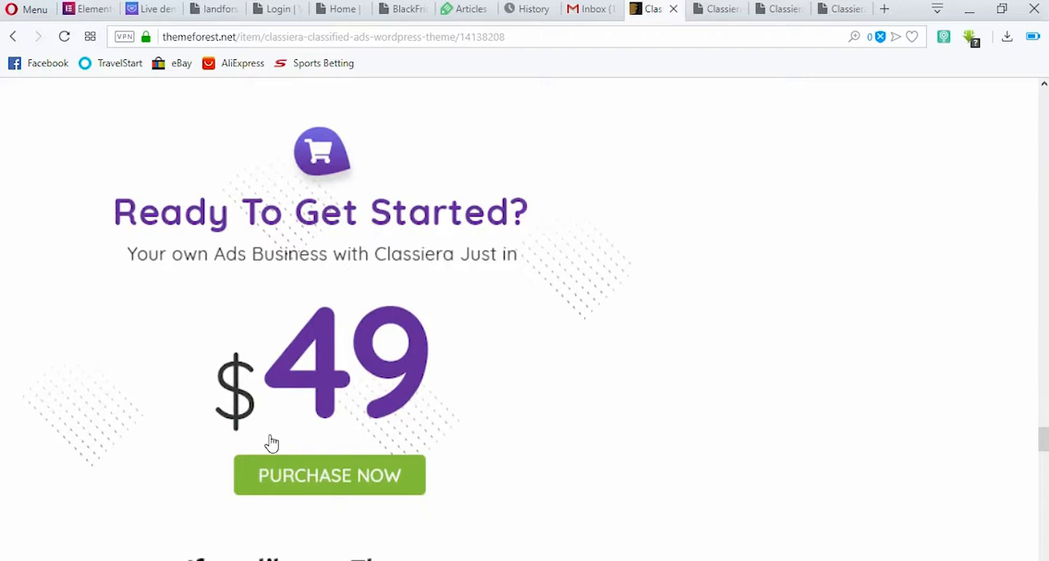
mouse_move(336, 378)
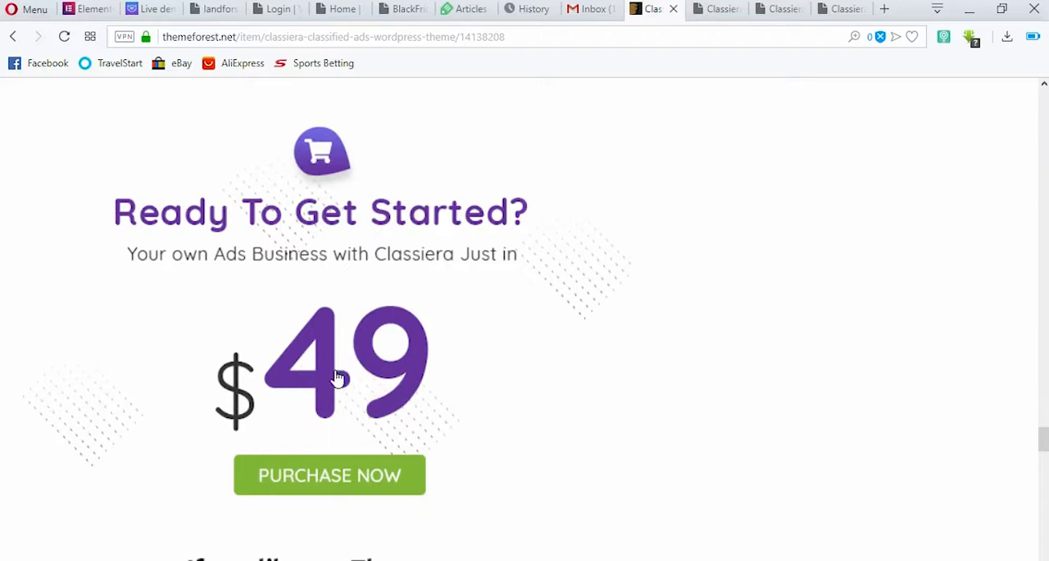
mouse_move(293, 369)
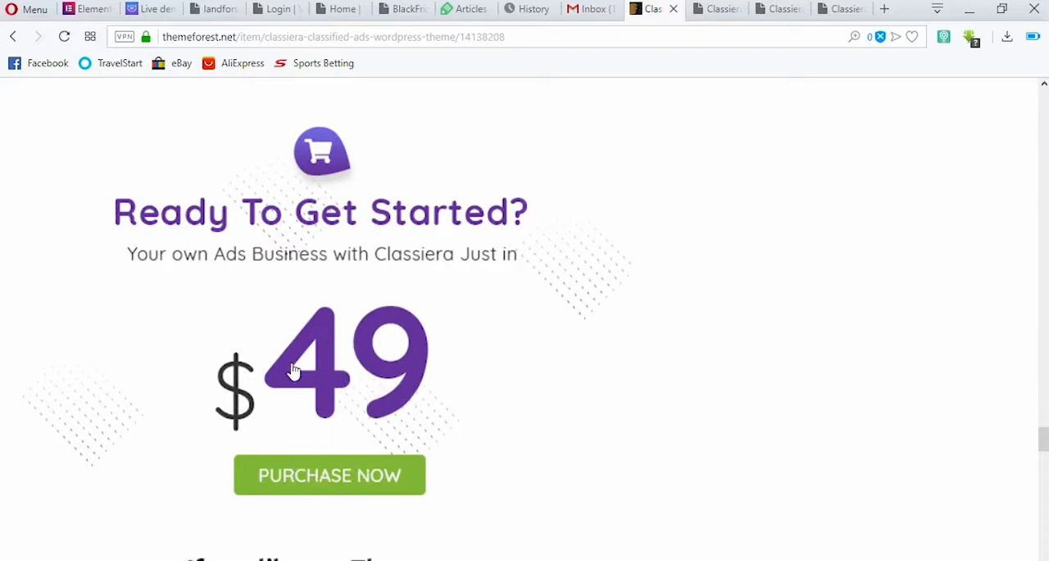
mouse_move(281, 492)
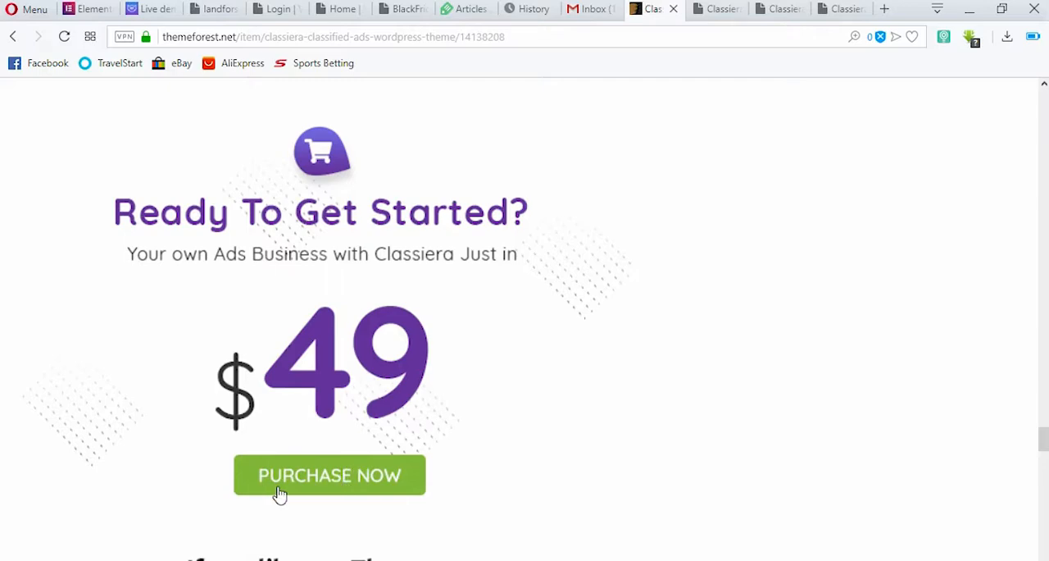
scroll(down, 3)
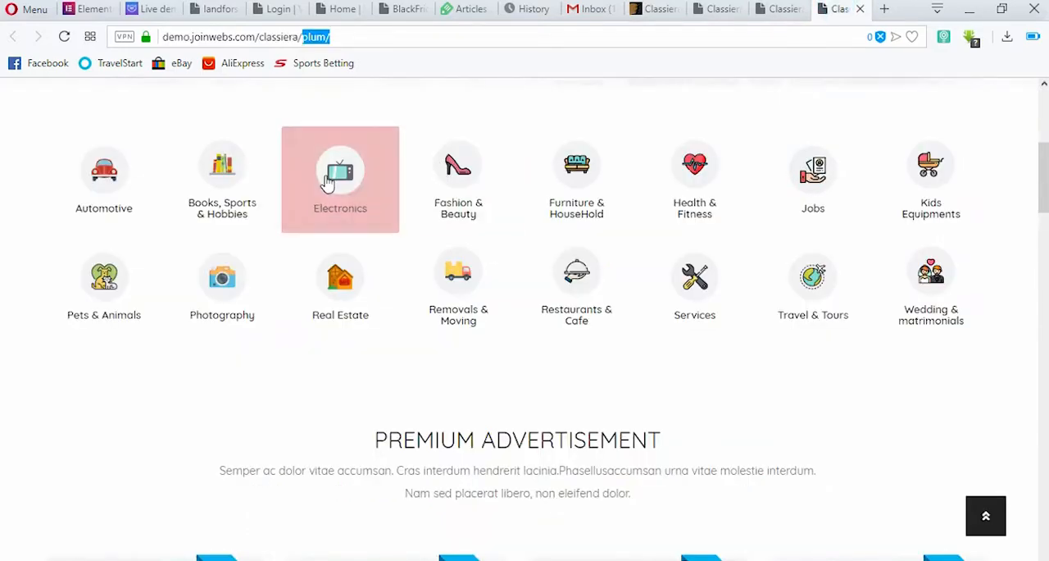
Step: Browse the demo's categories, advertisements and locations, return to the Plum top, then switch tabs
scroll(down, 3)
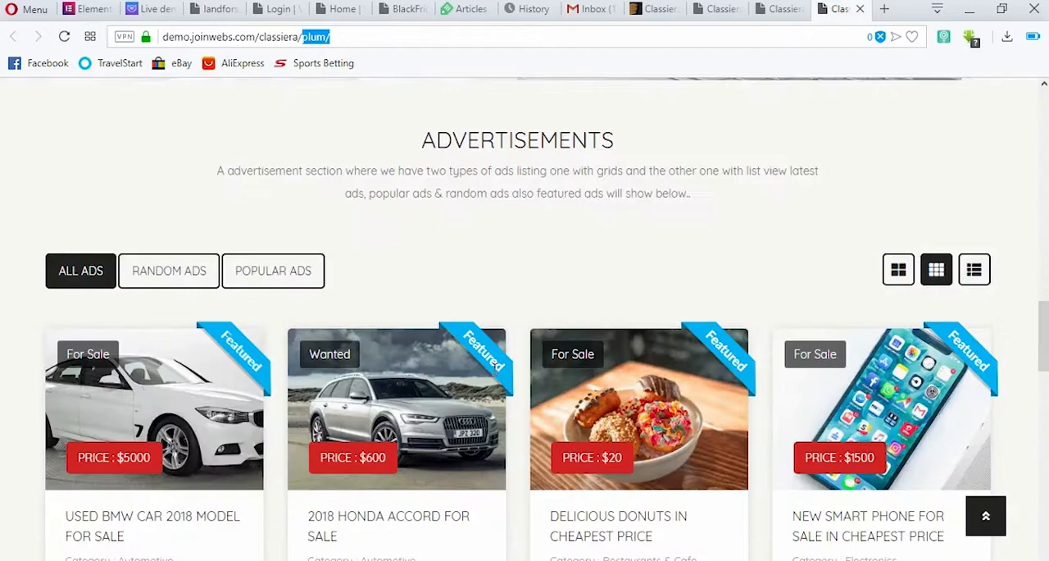
scroll(down, 3)
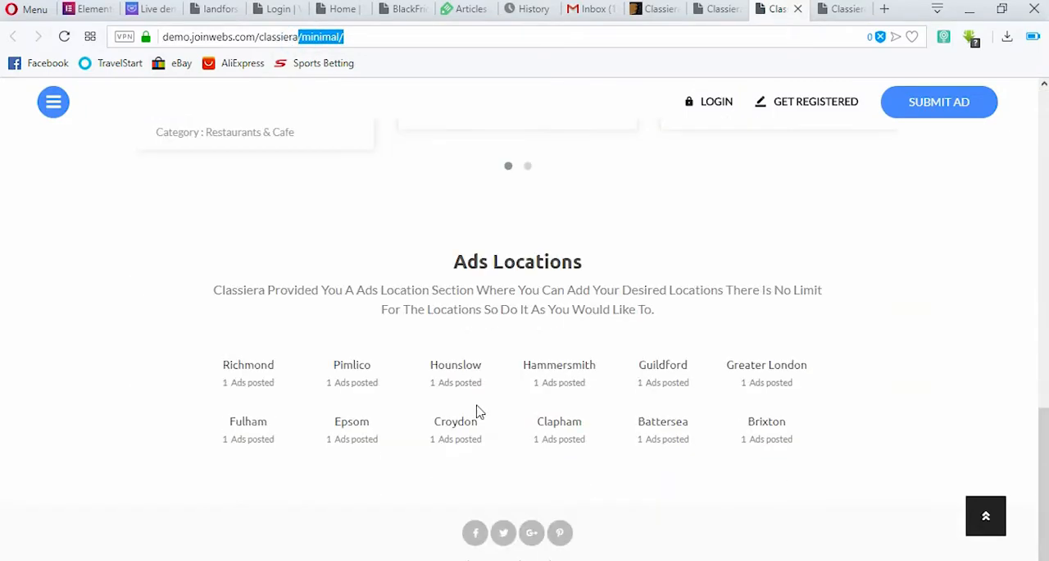
scroll(up, 3)
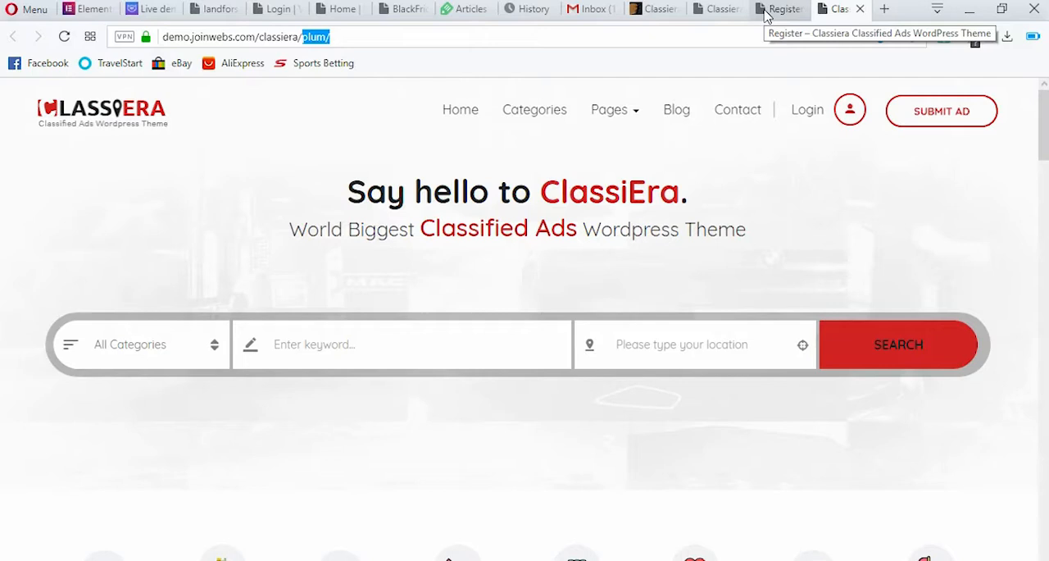
click(779, 9)
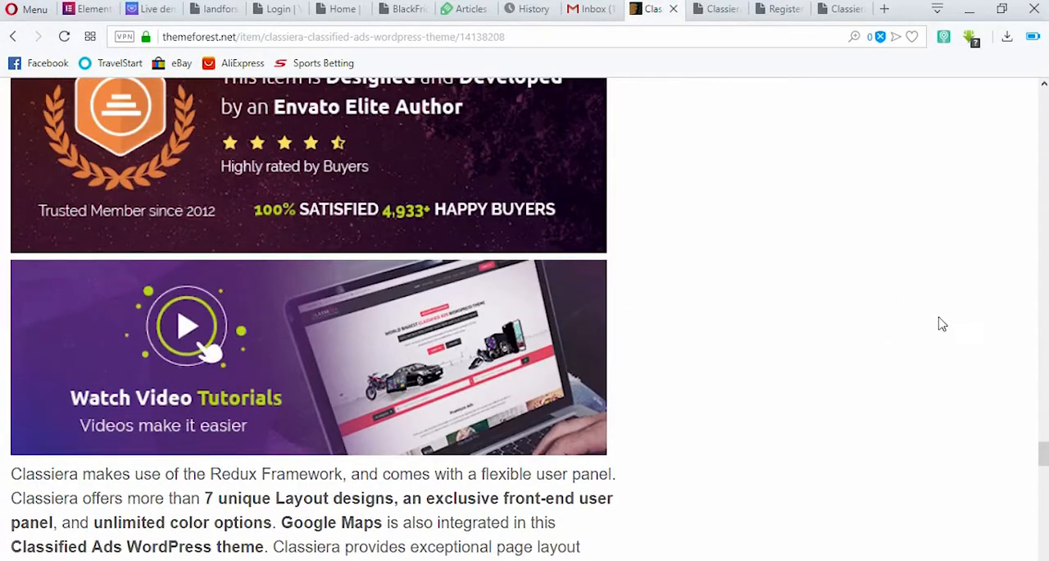
Step: View the ThemeForest item header, cart notice and Purchased licenses panel
scroll(down, 3)
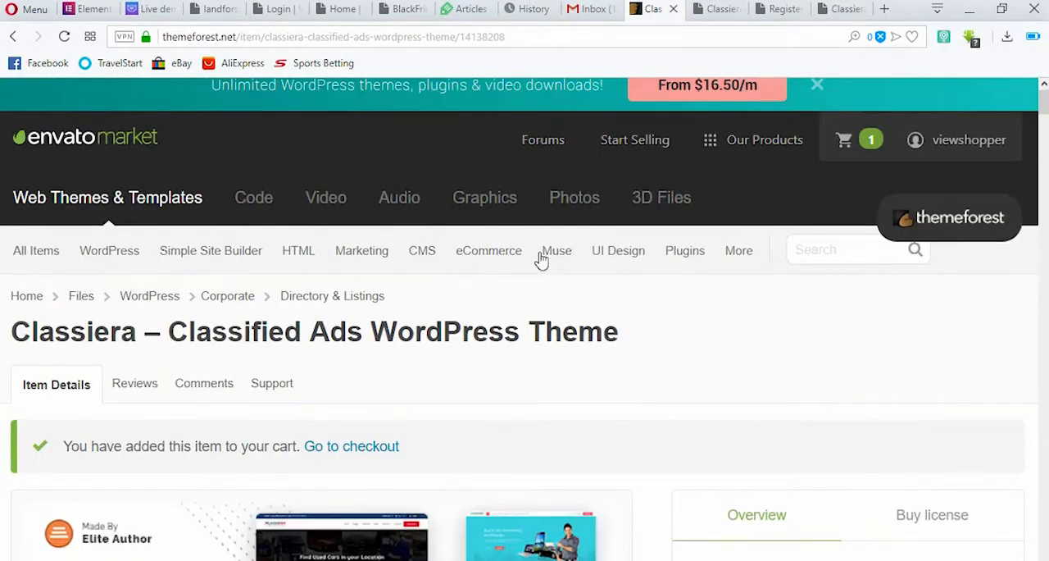
scroll(down, 3)
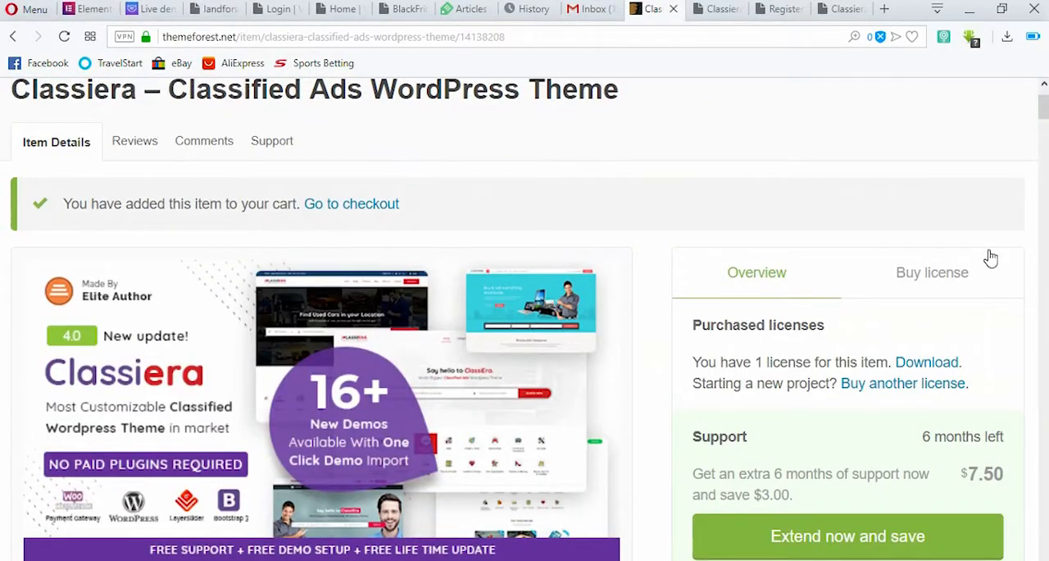
scroll(down, 3)
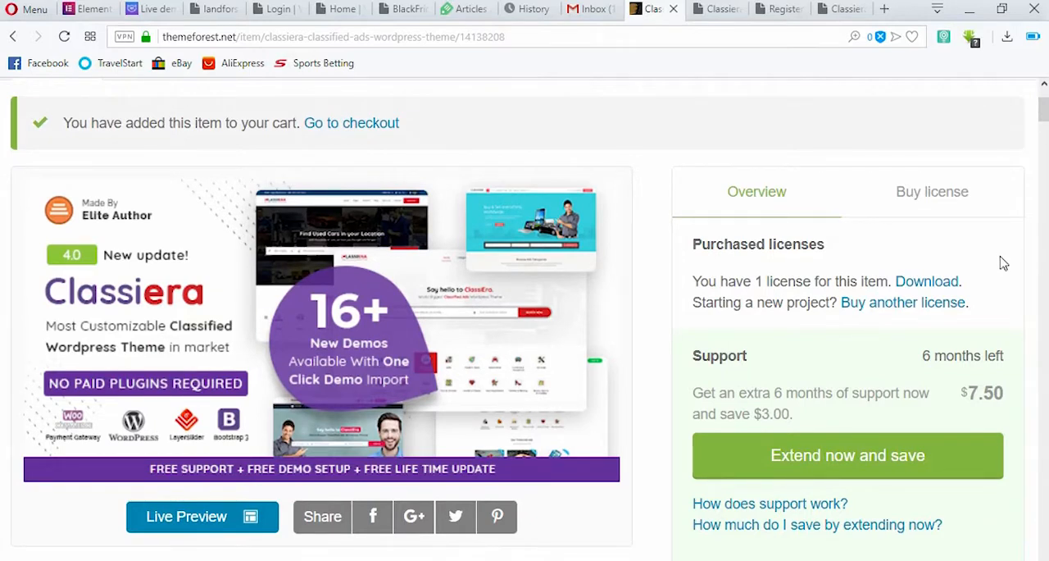
mouse_move(999, 98)
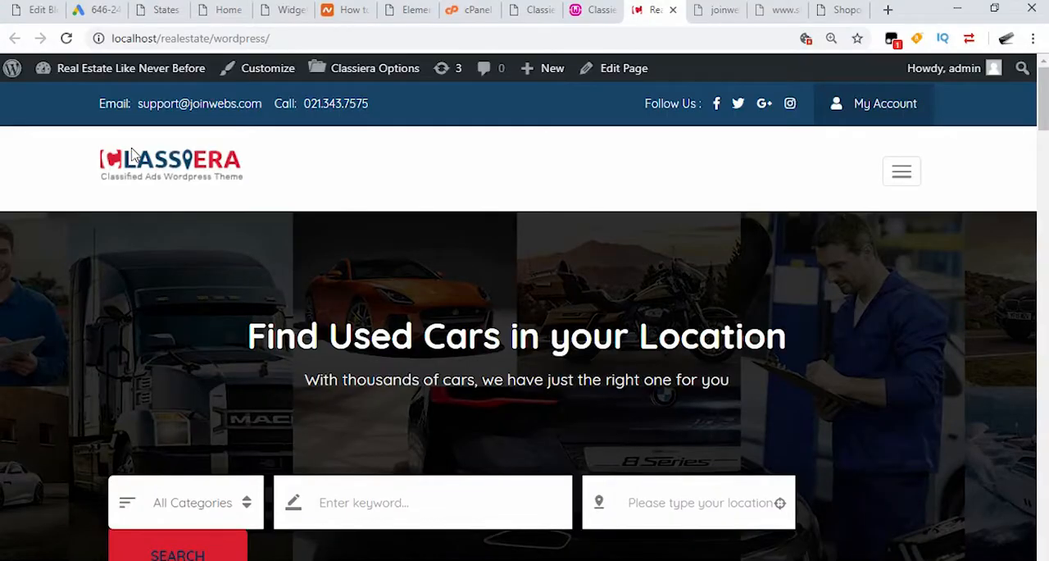
mouse_move(712, 197)
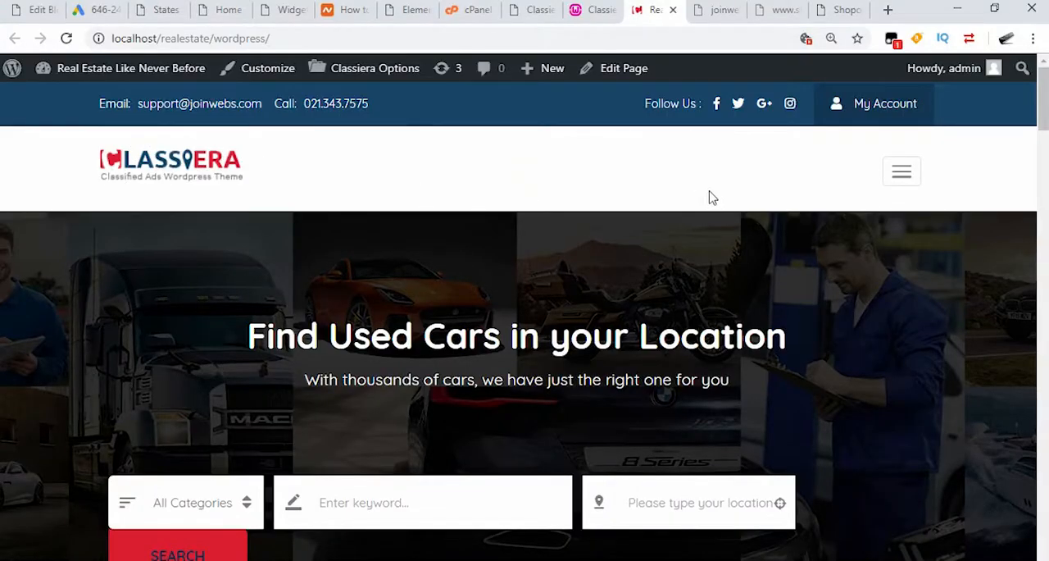
Step: Browse the local site's car brands and featured cars, then open the side menu and expand Features
scroll(down, 3)
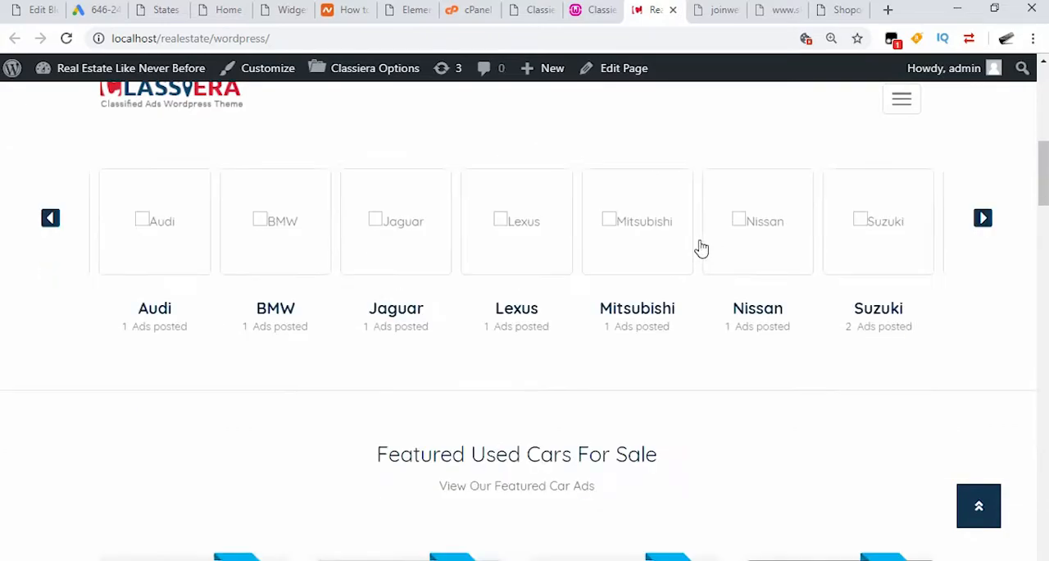
scroll(down, 3)
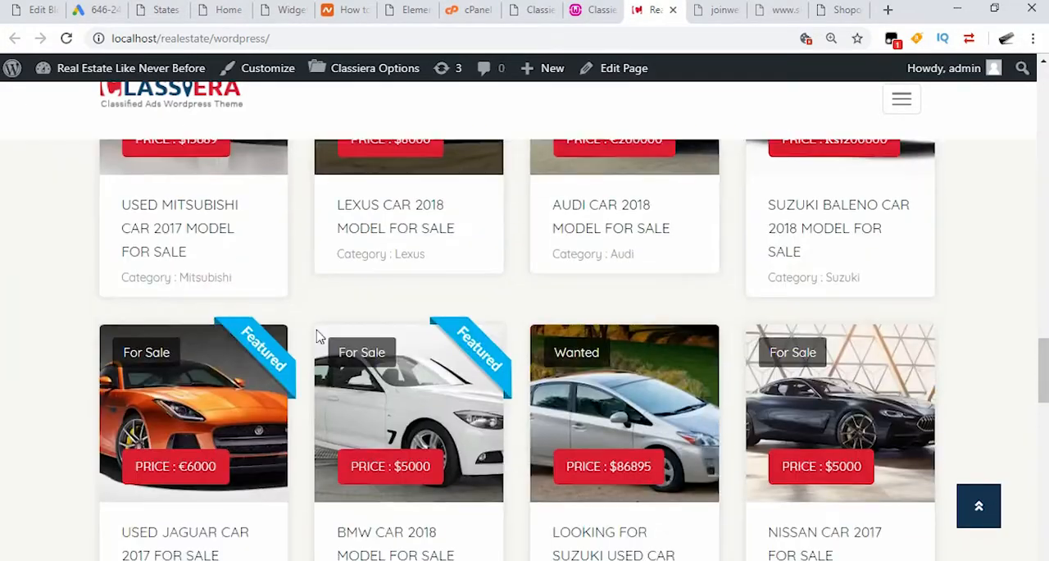
scroll(down, 3)
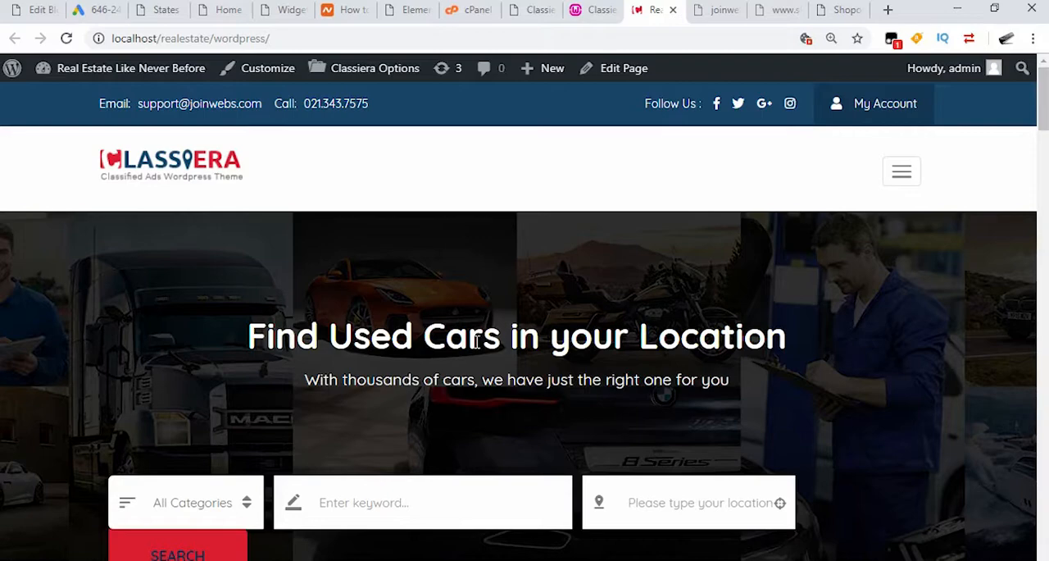
scroll(down, 3)
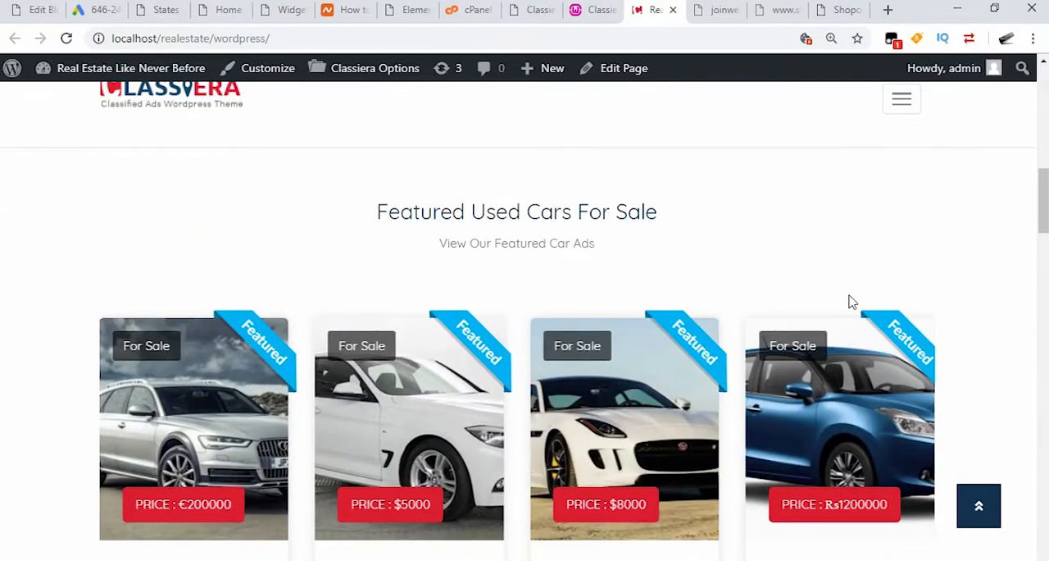
click(901, 99)
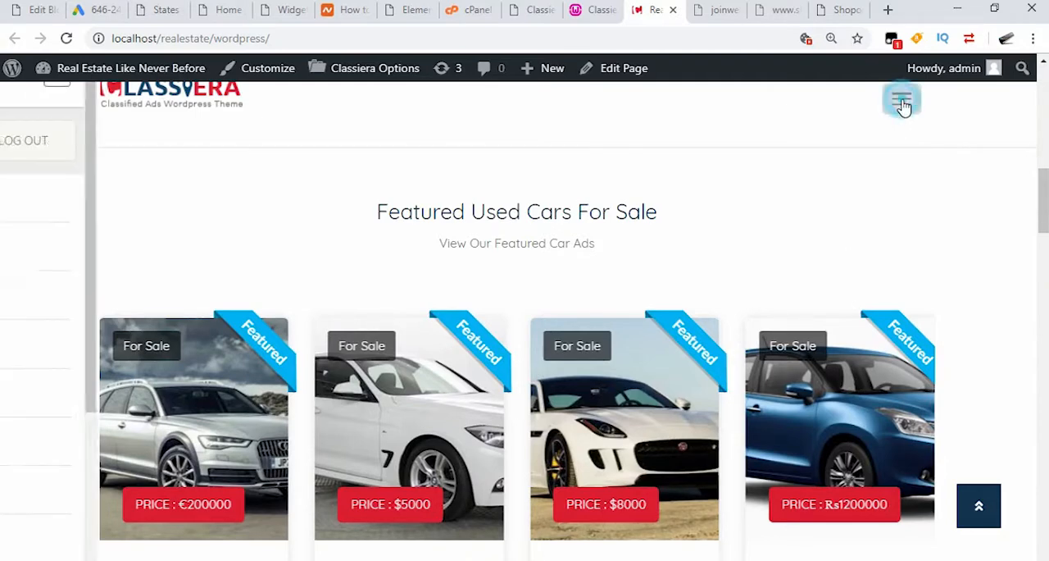
click(901, 98)
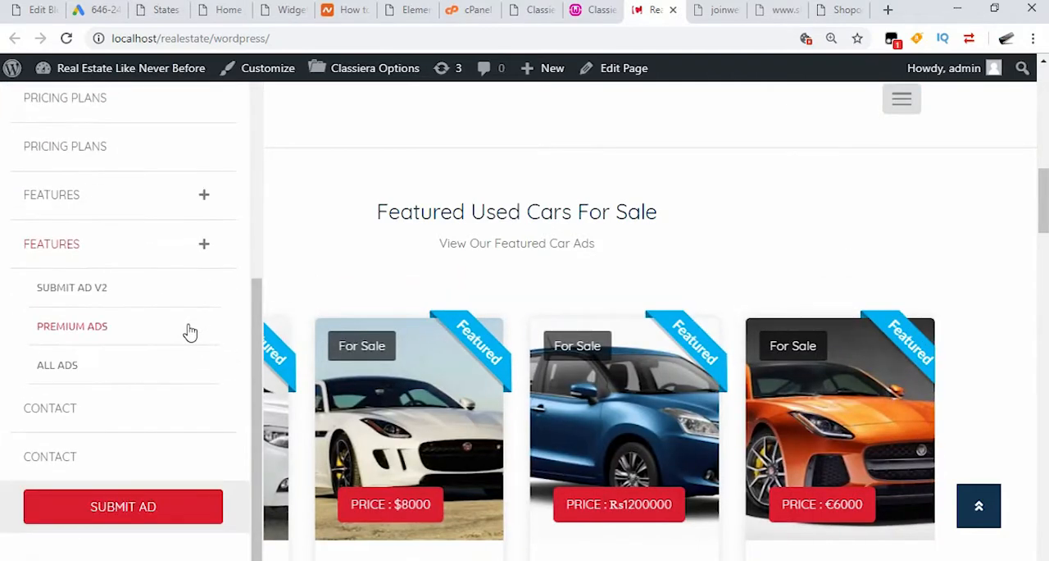